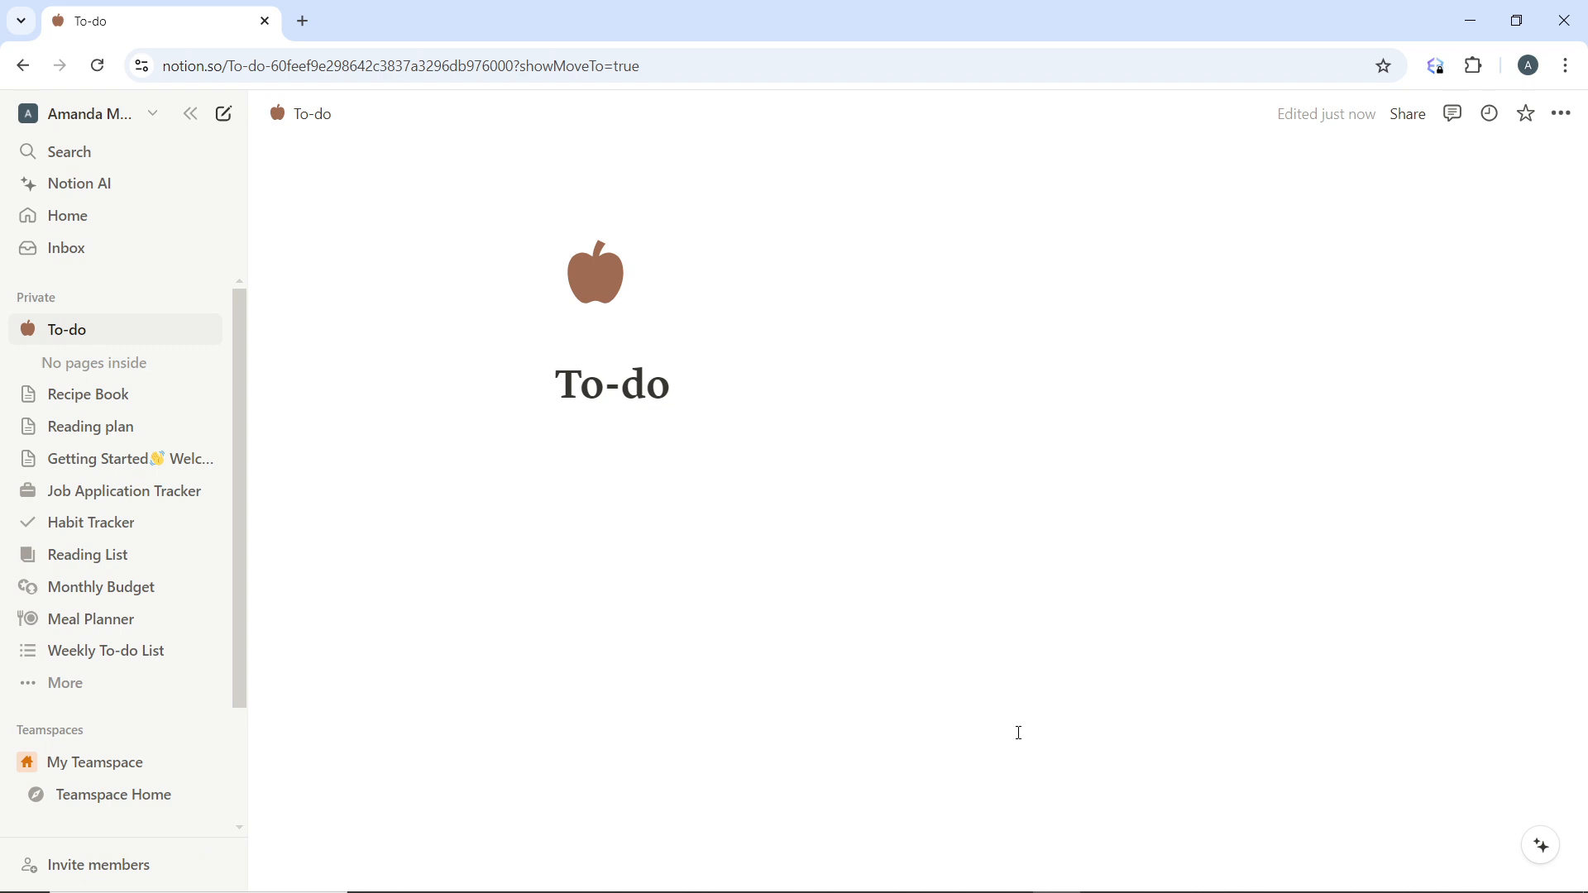
mouse_move(1014, 733)
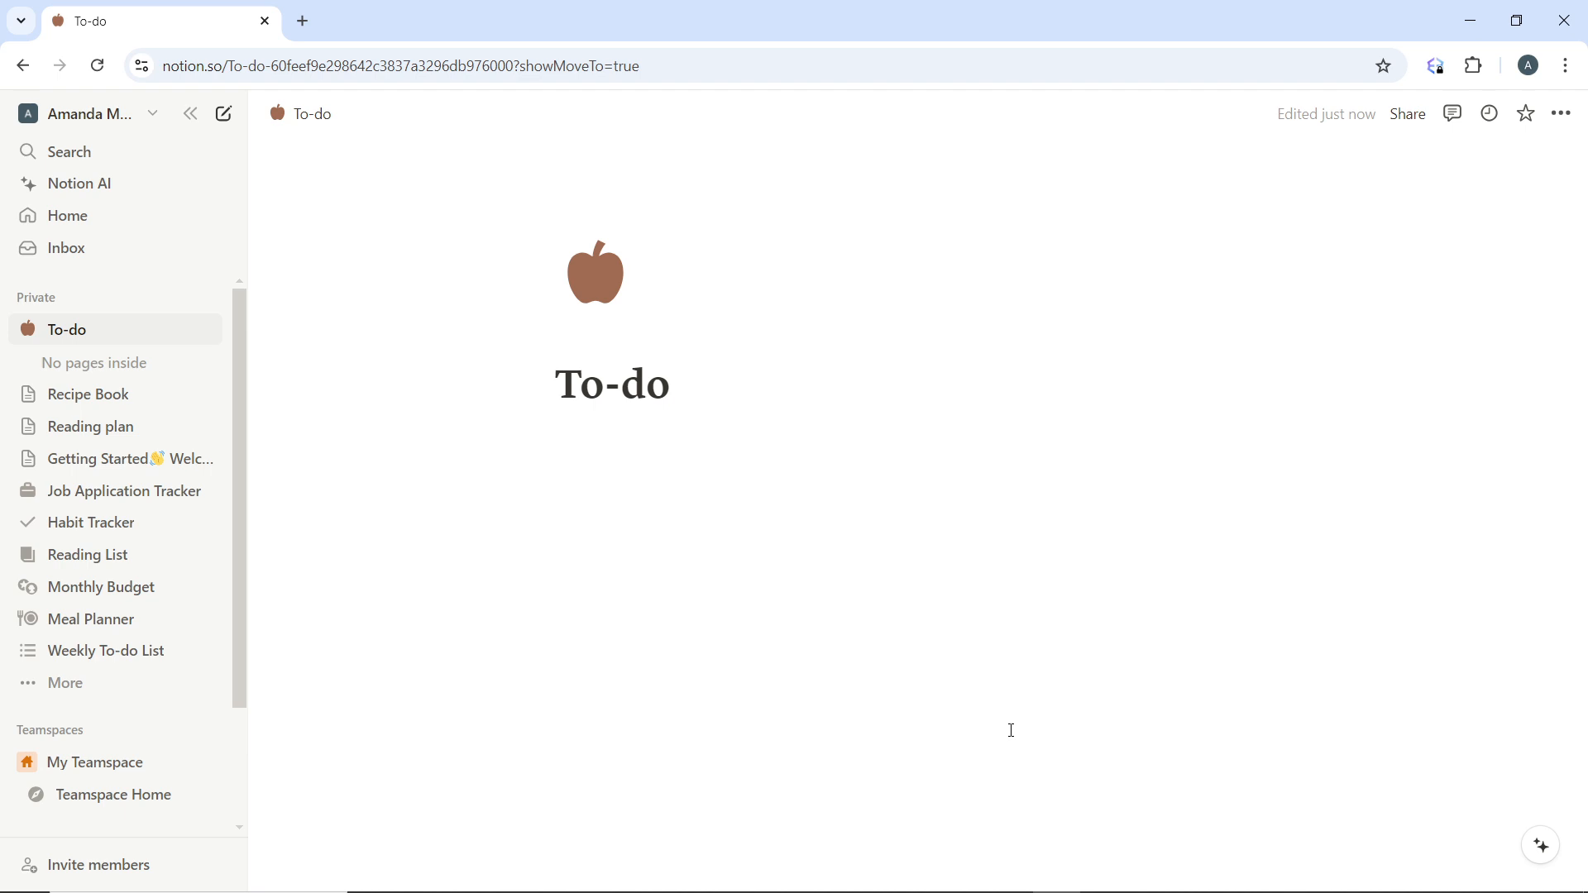
mouse_move(1009, 725)
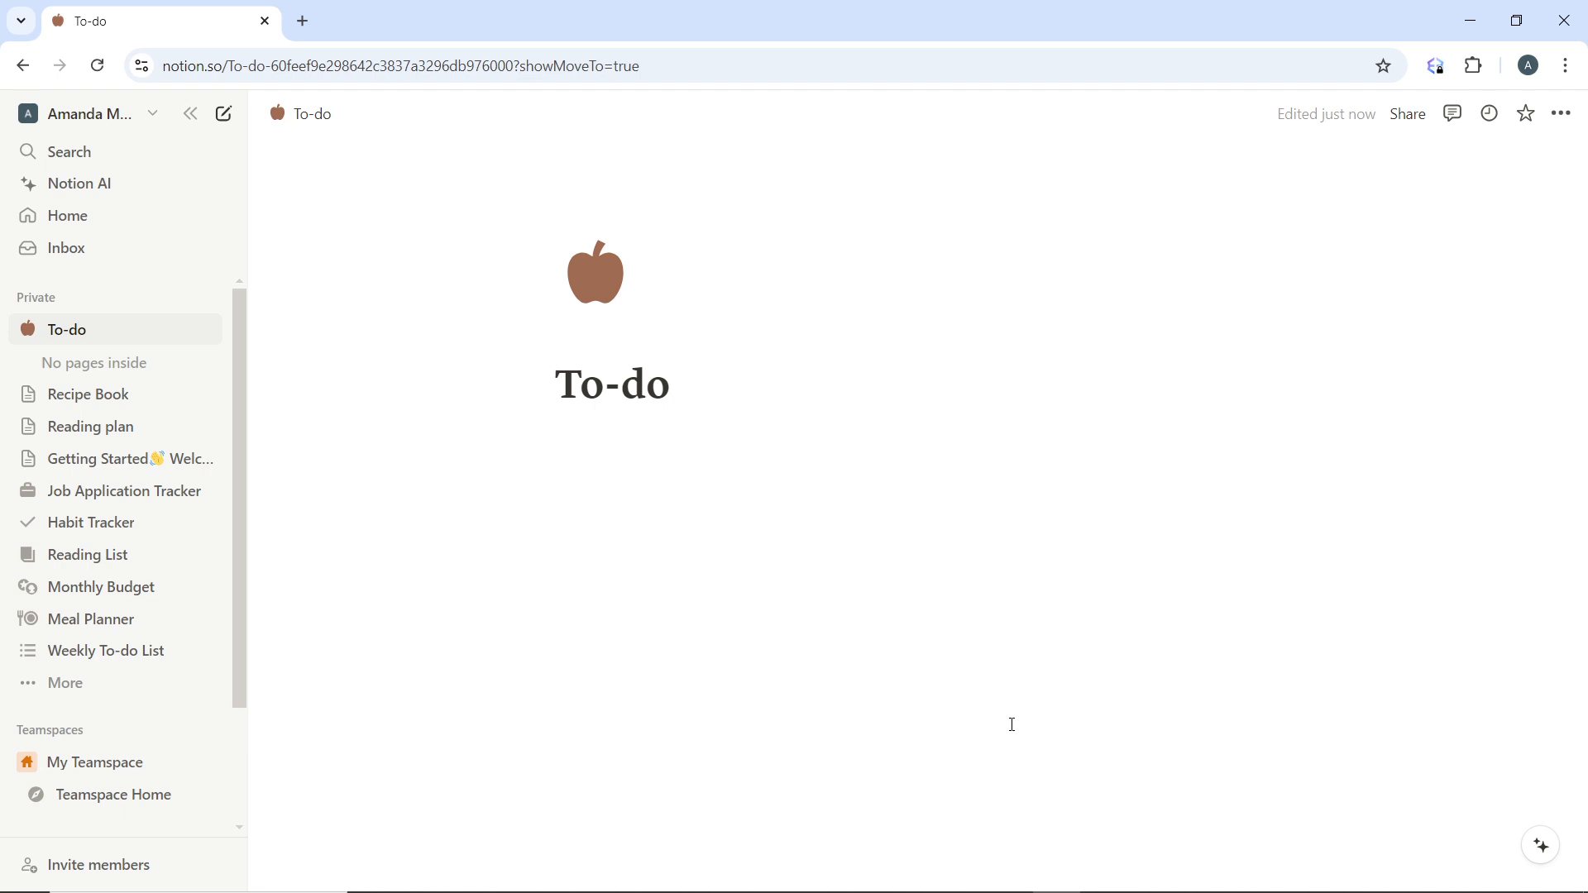
mouse_move(1007, 723)
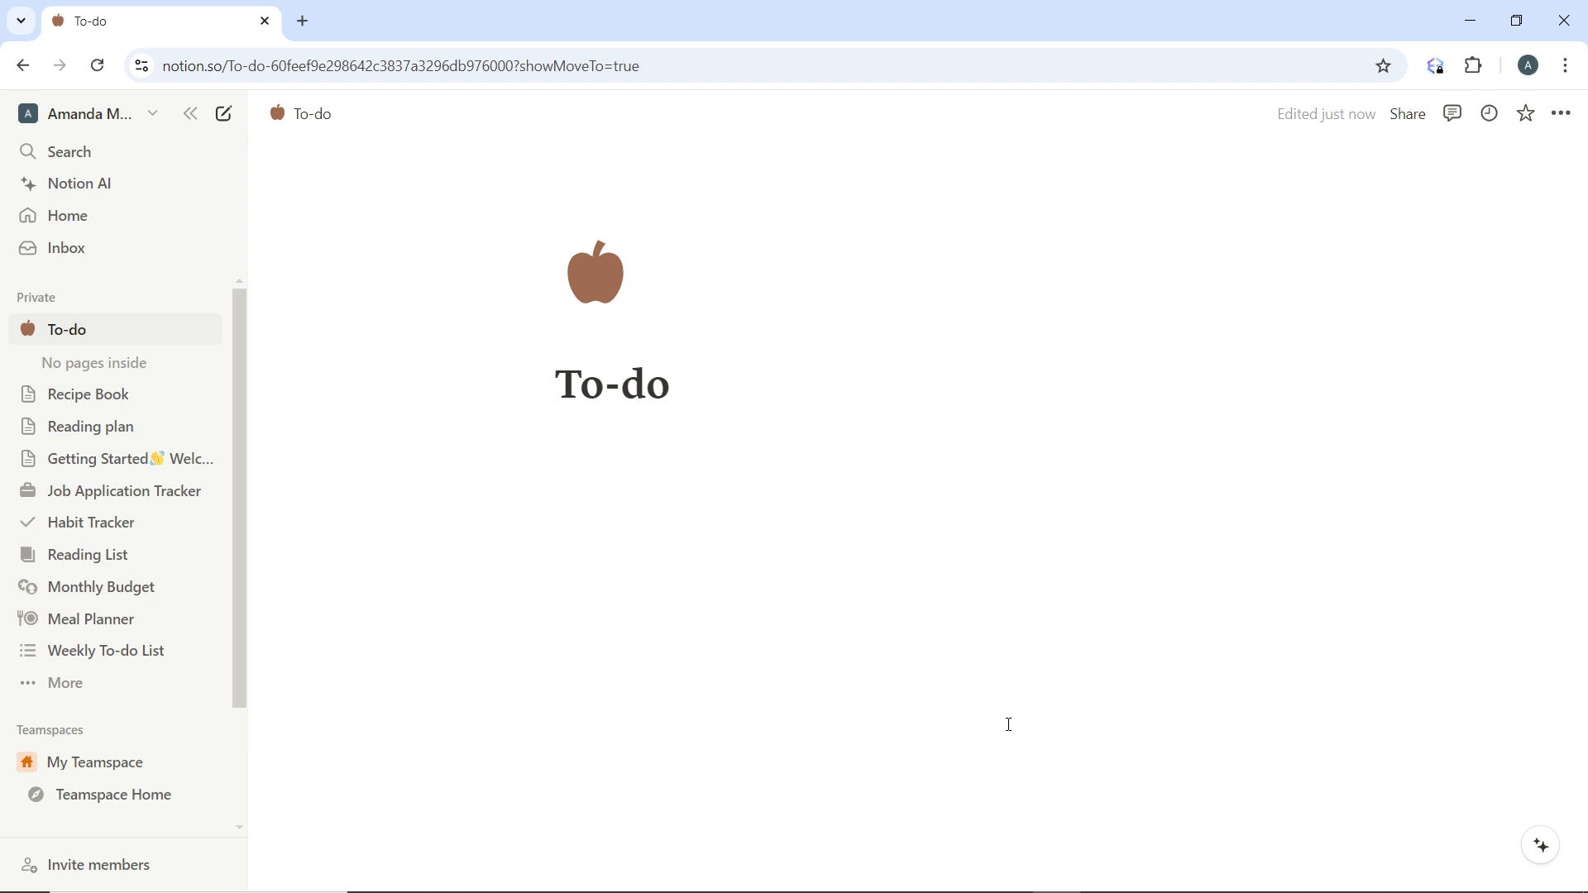
mouse_move(1007, 728)
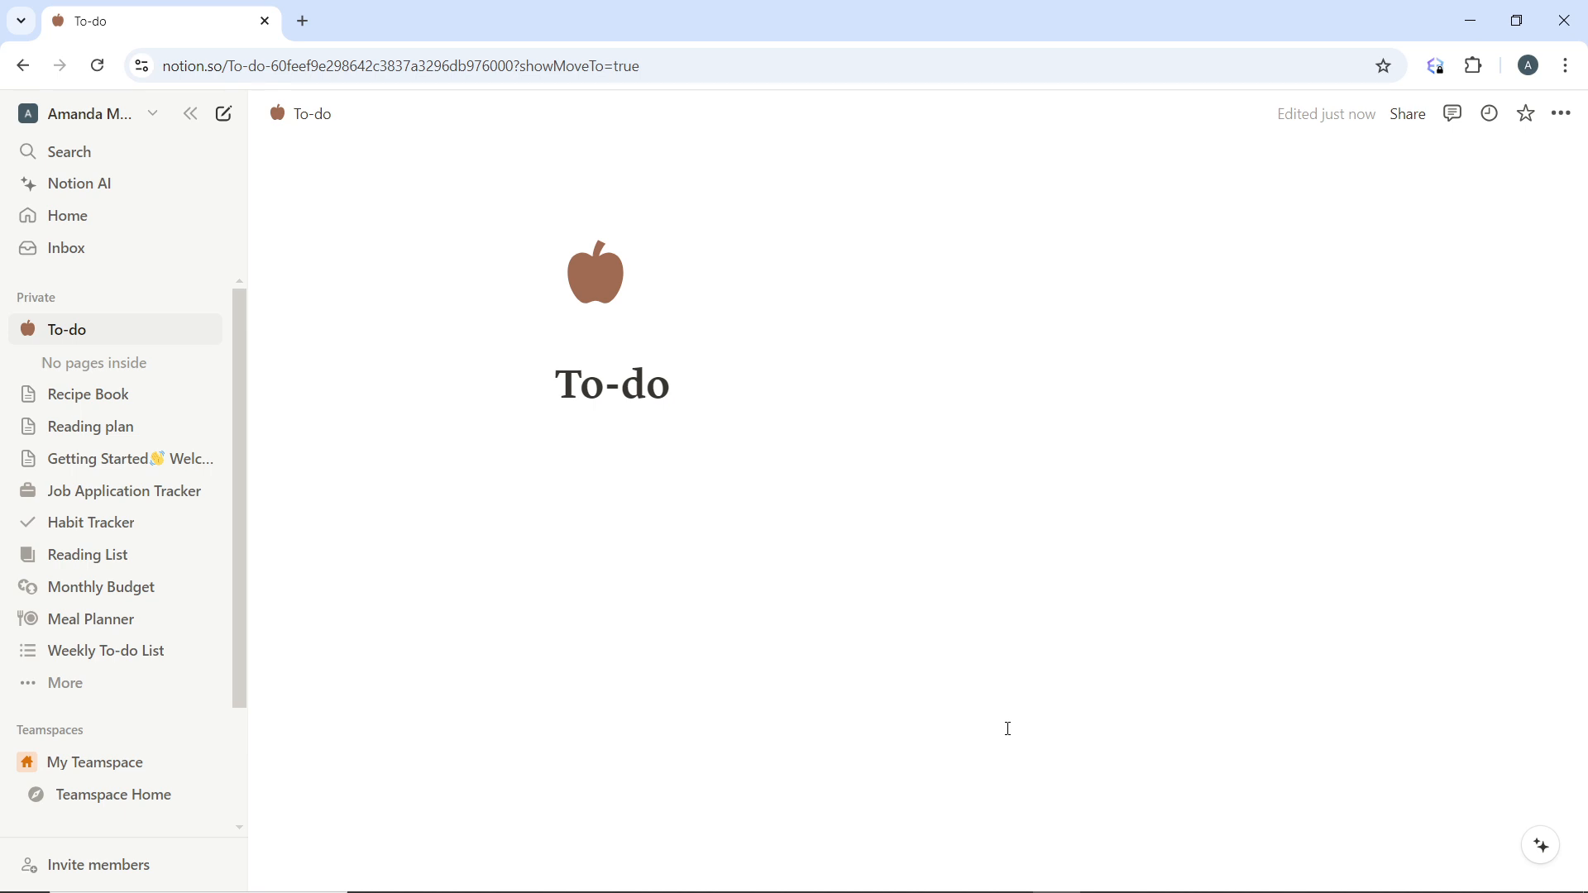
mouse_move(1002, 727)
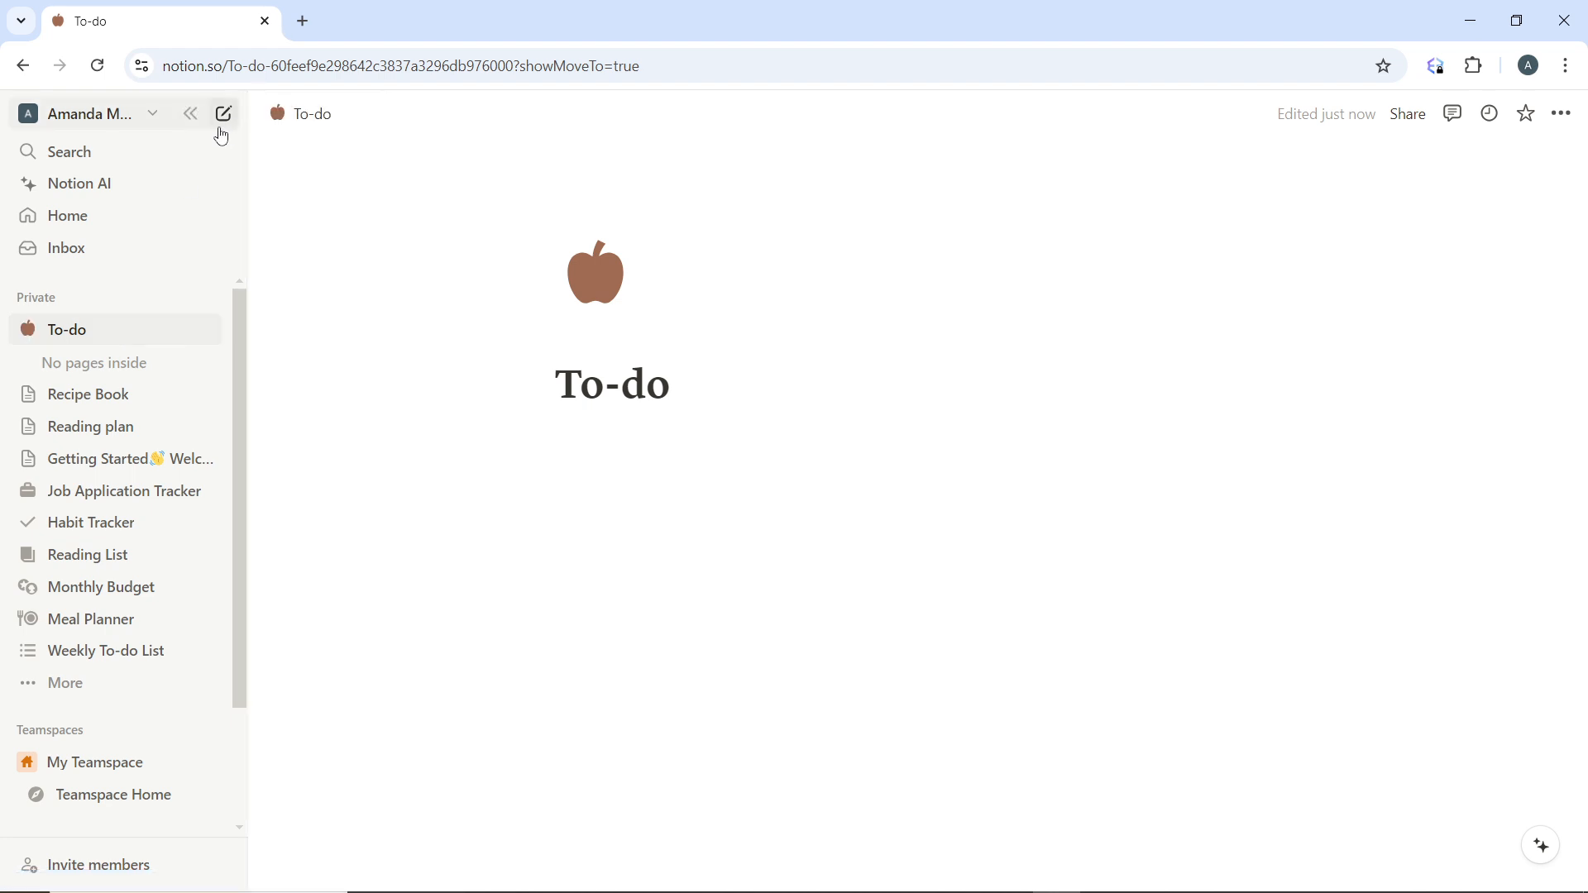
mouse_move(223, 113)
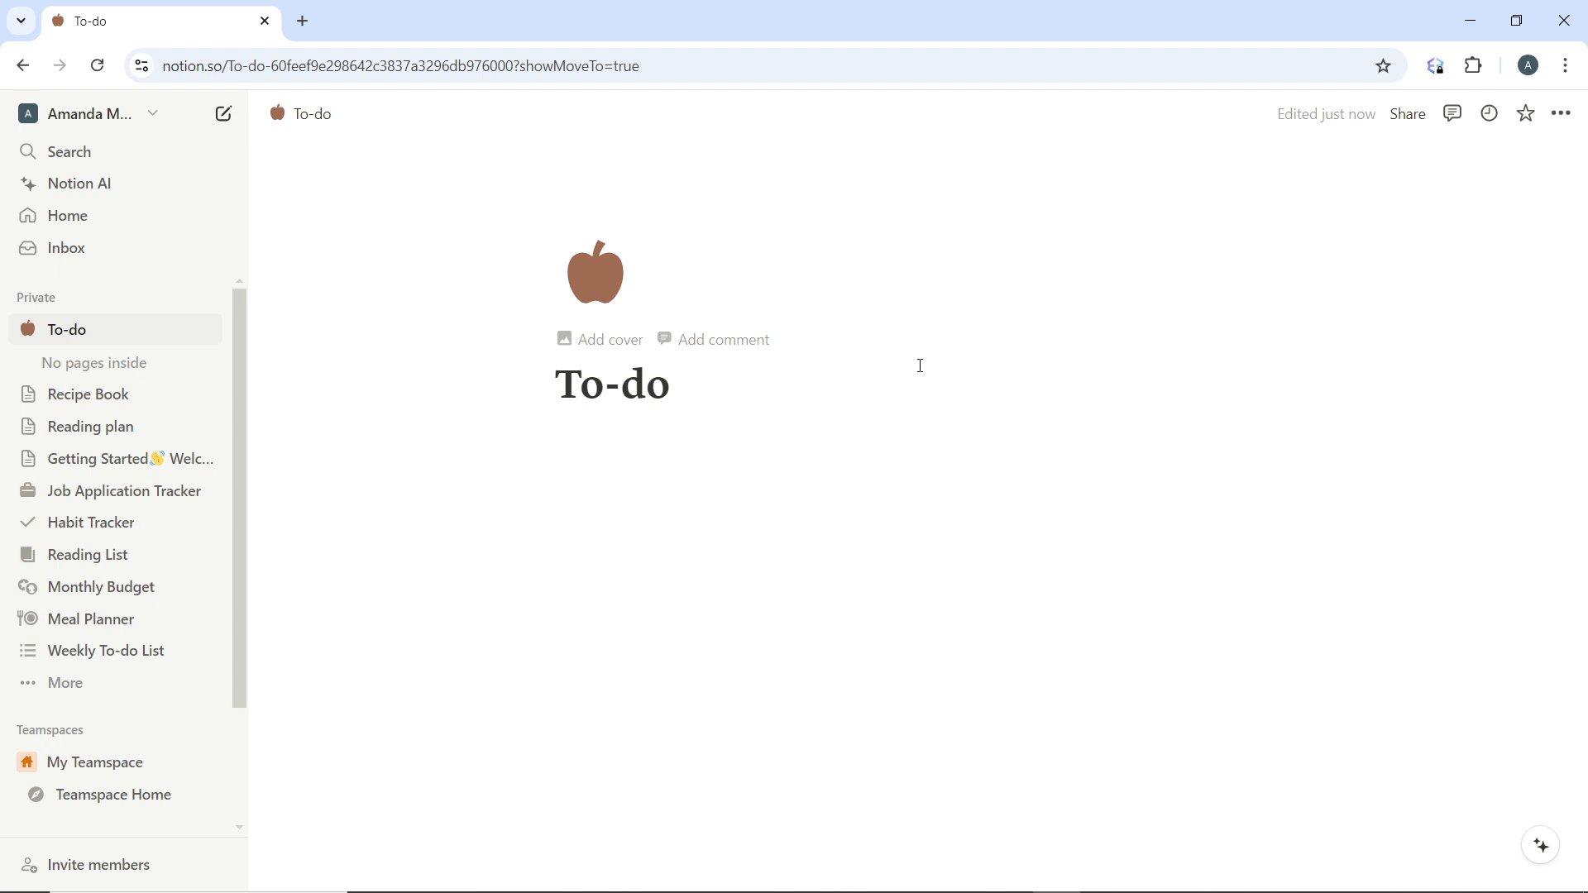
mouse_move(920, 364)
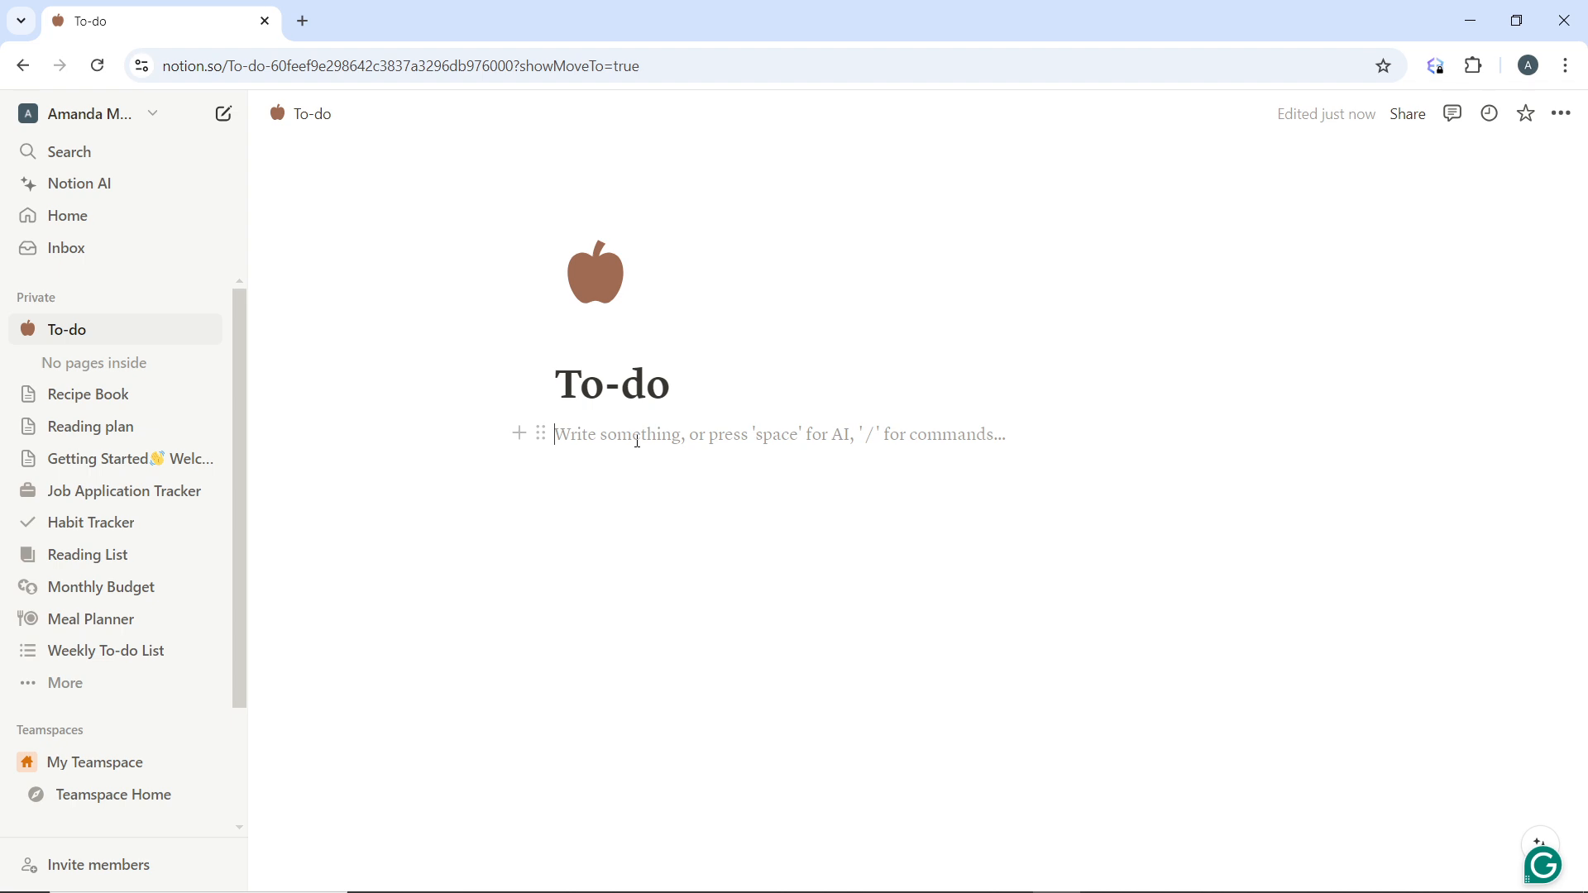
Step: Insert a Table block via /table from the Basic blocks list under the title
text(/)
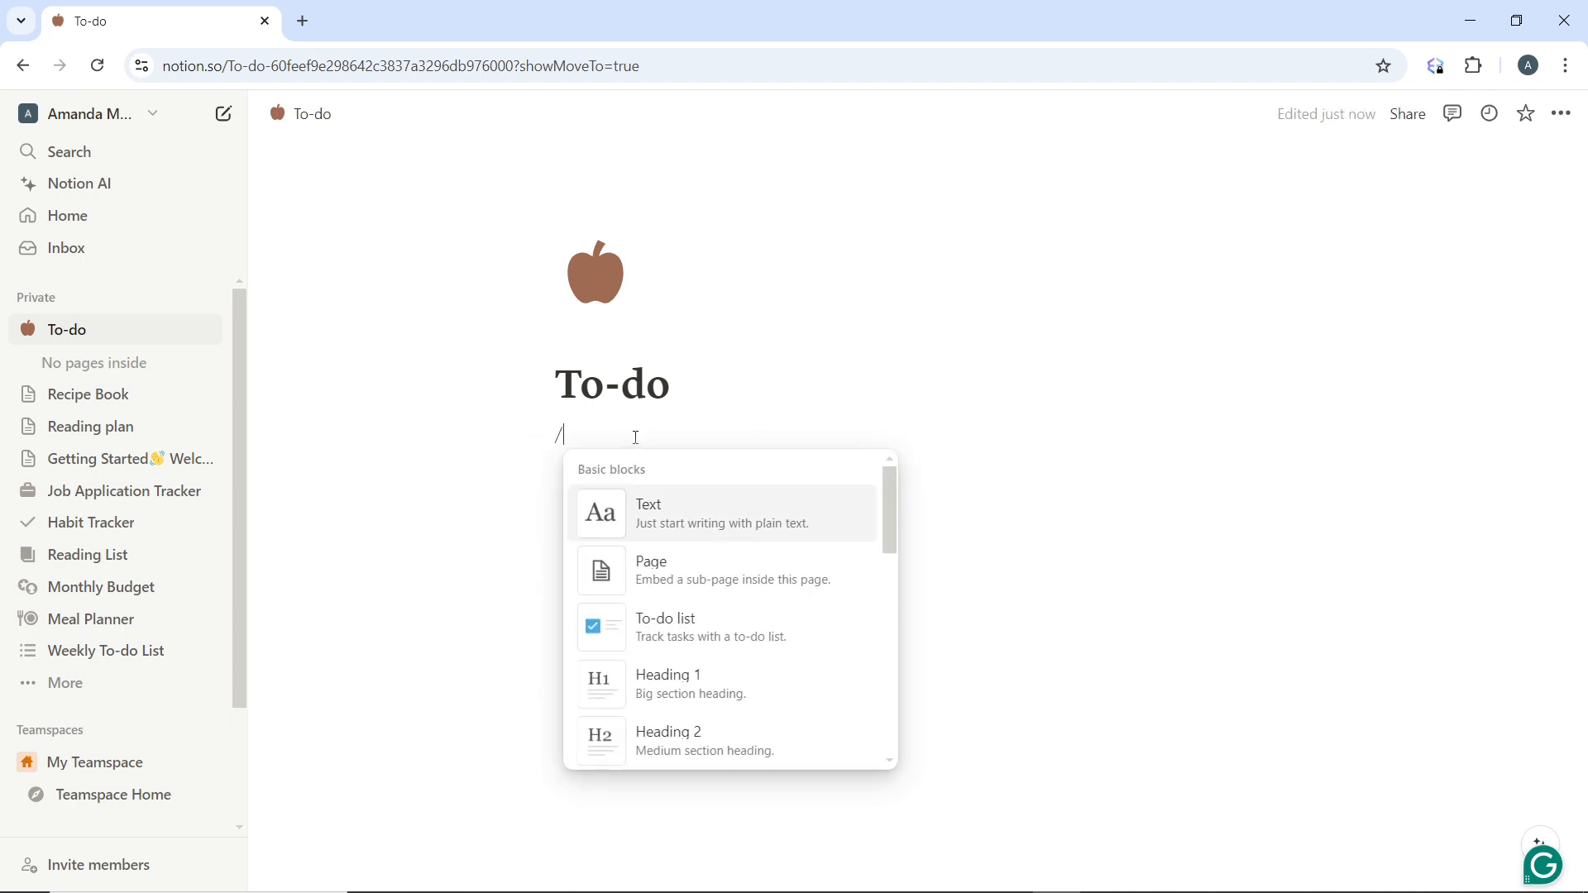
text(tab)
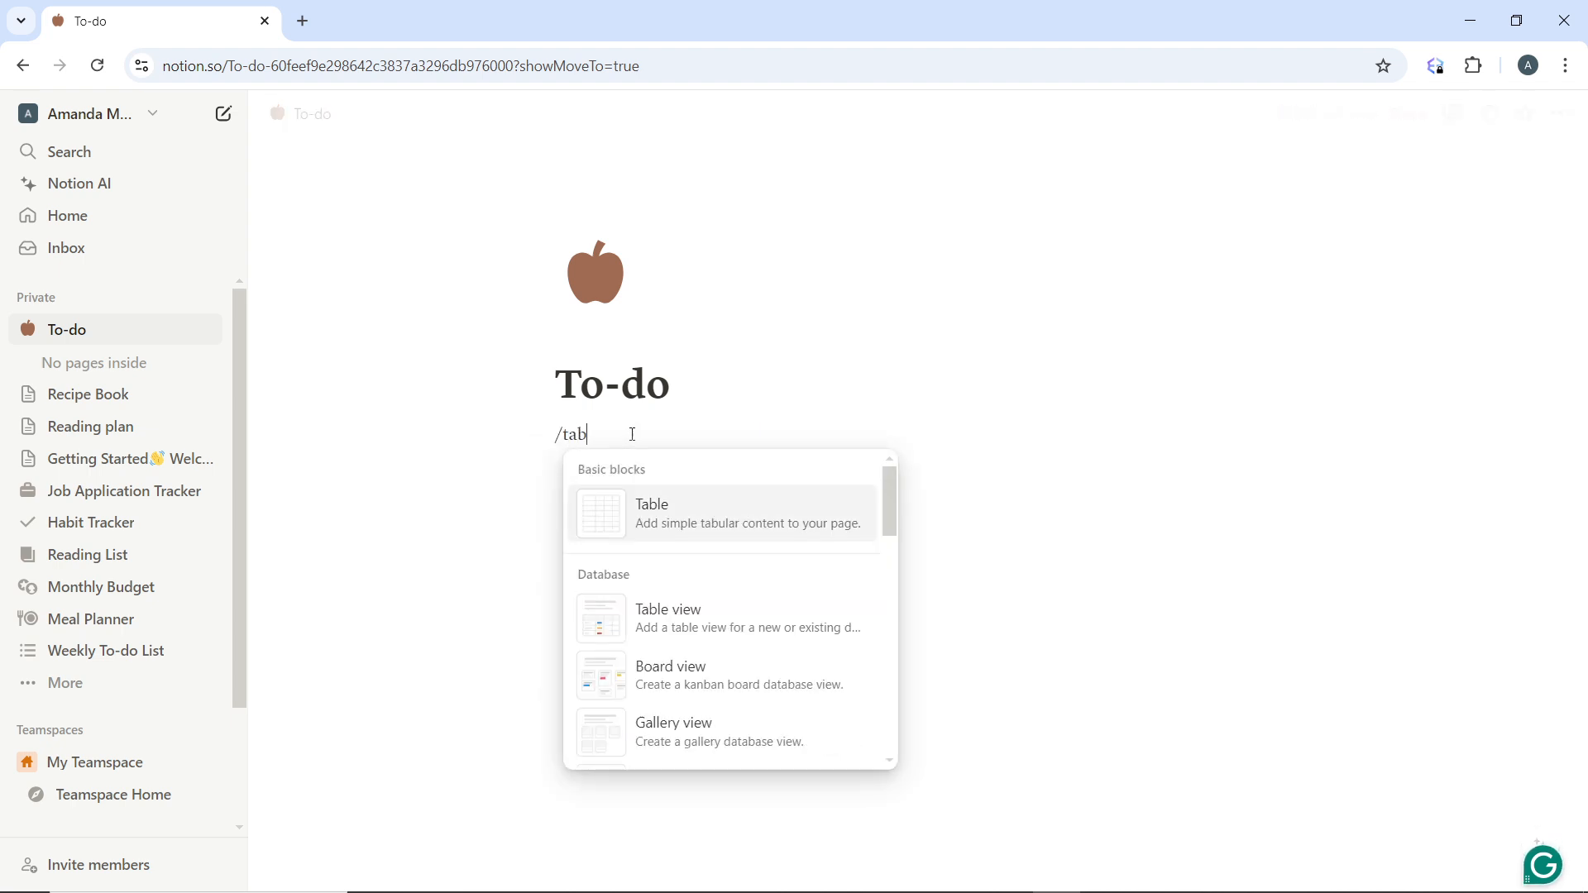
text(l)
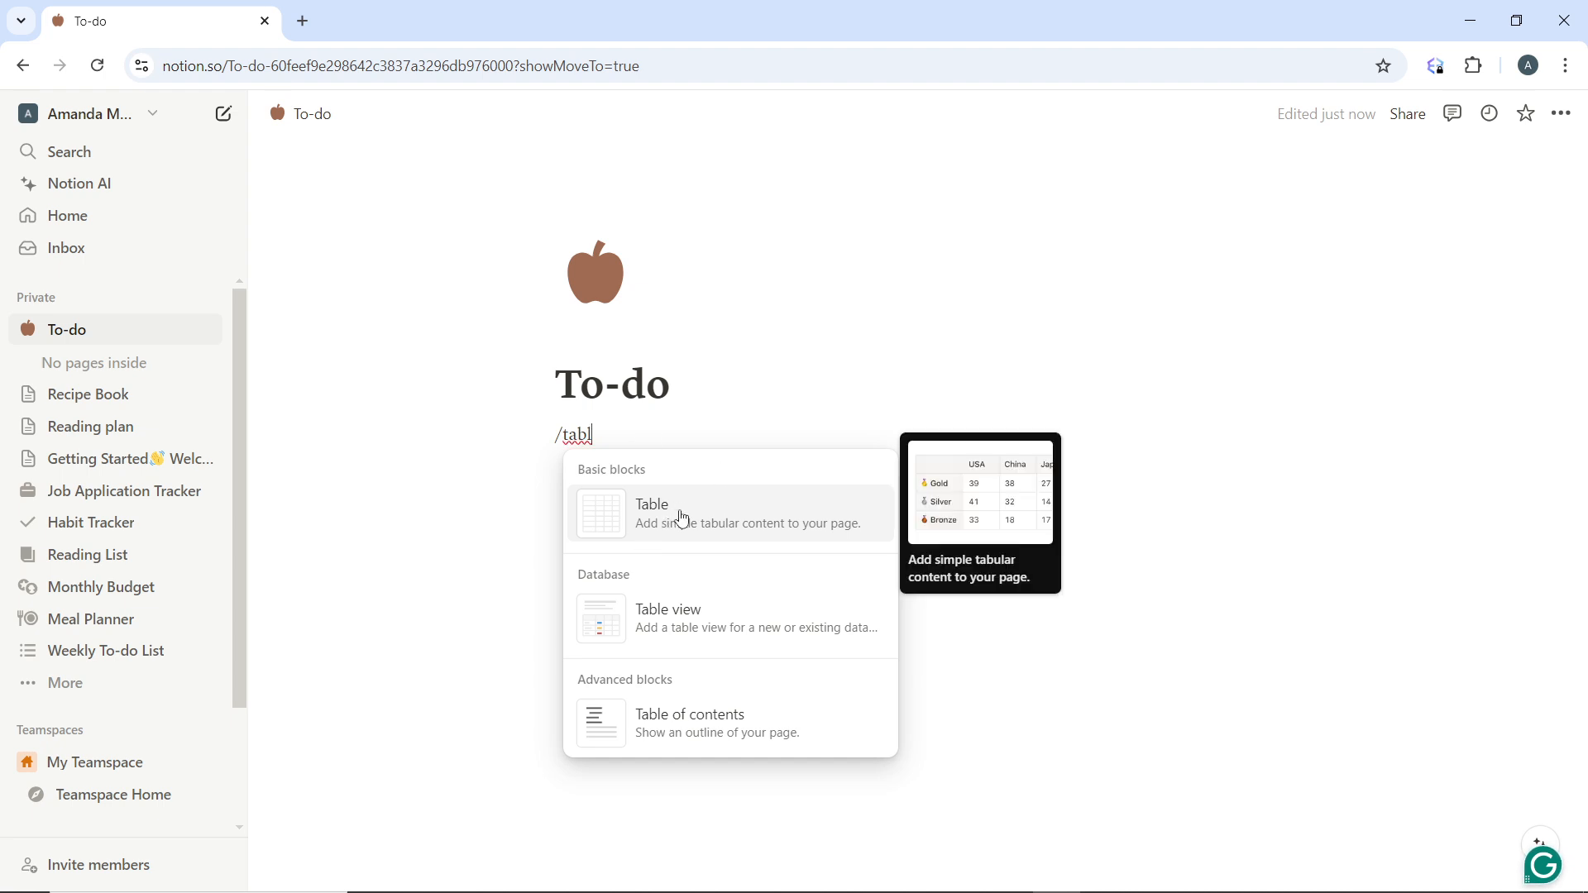
mouse_move(693, 562)
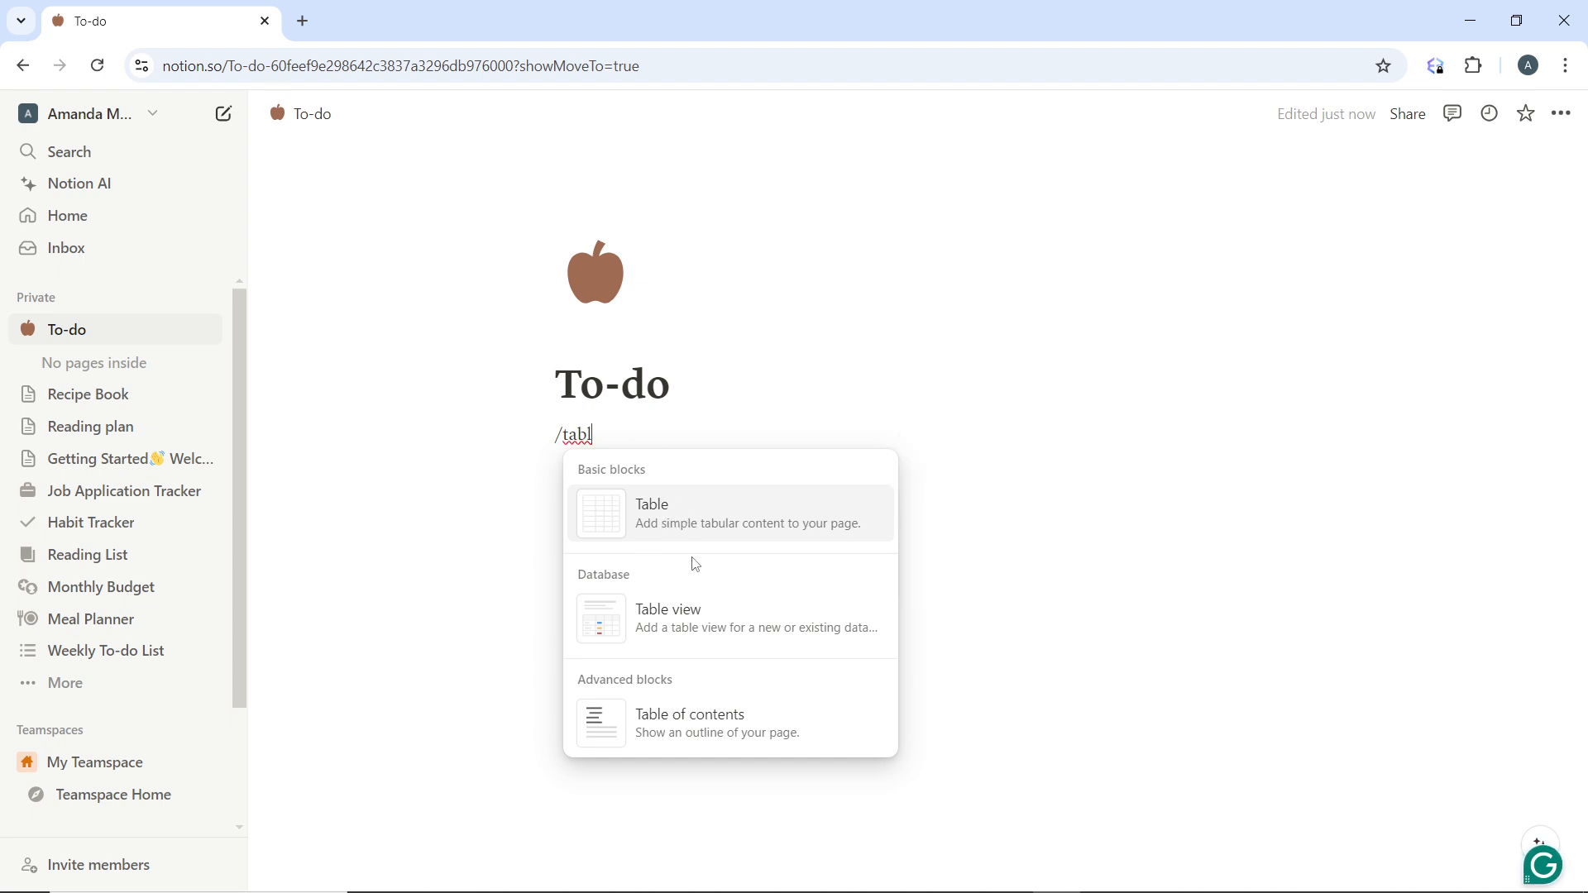
click(651, 513)
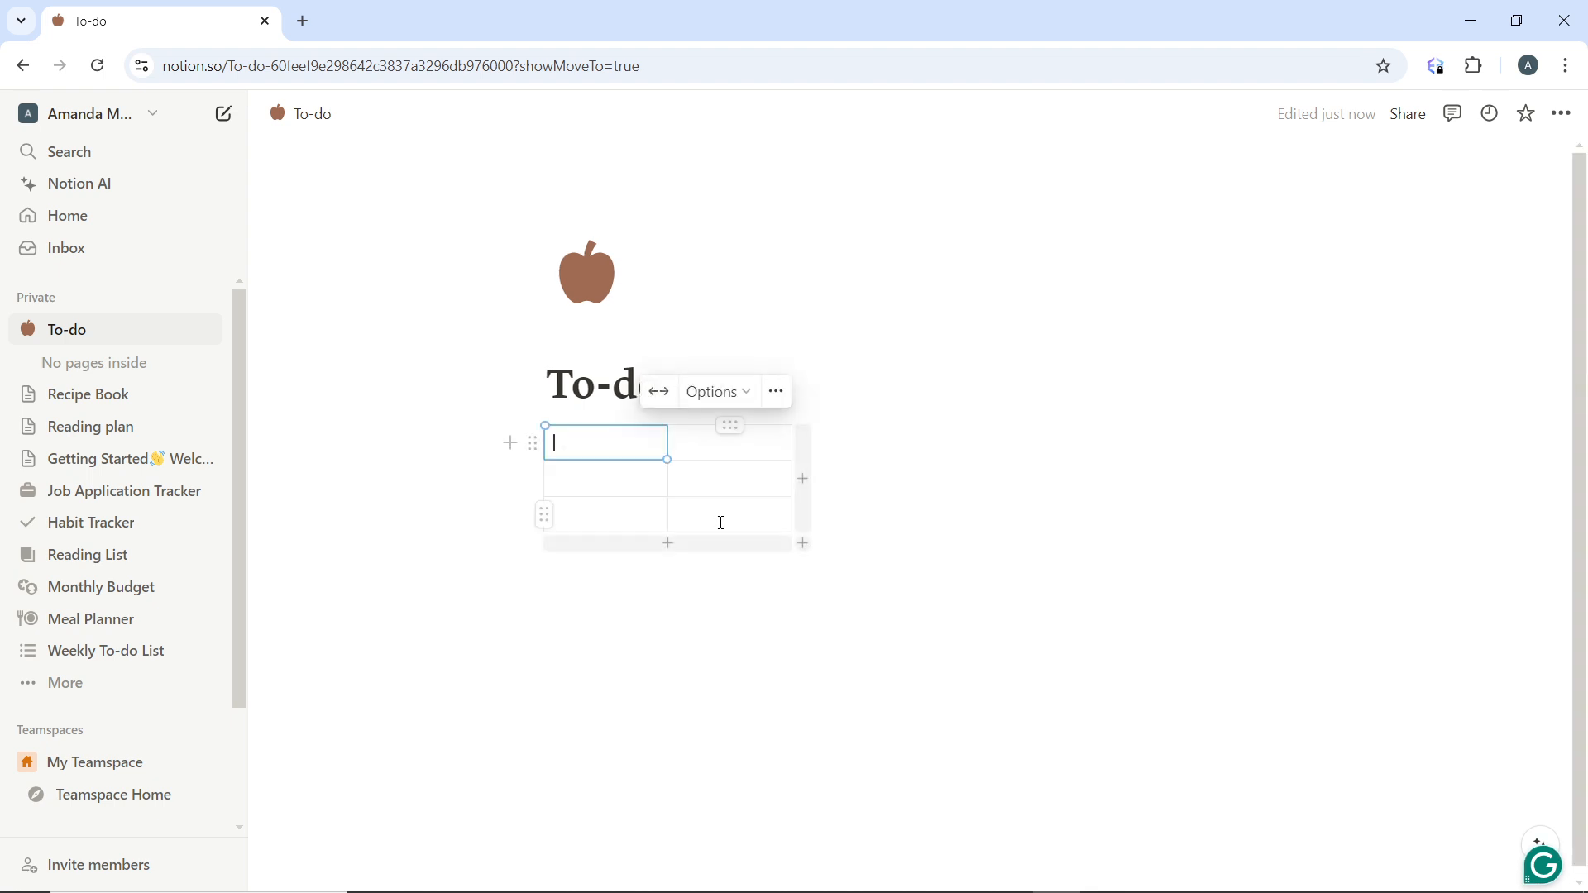
mouse_move(1265, 460)
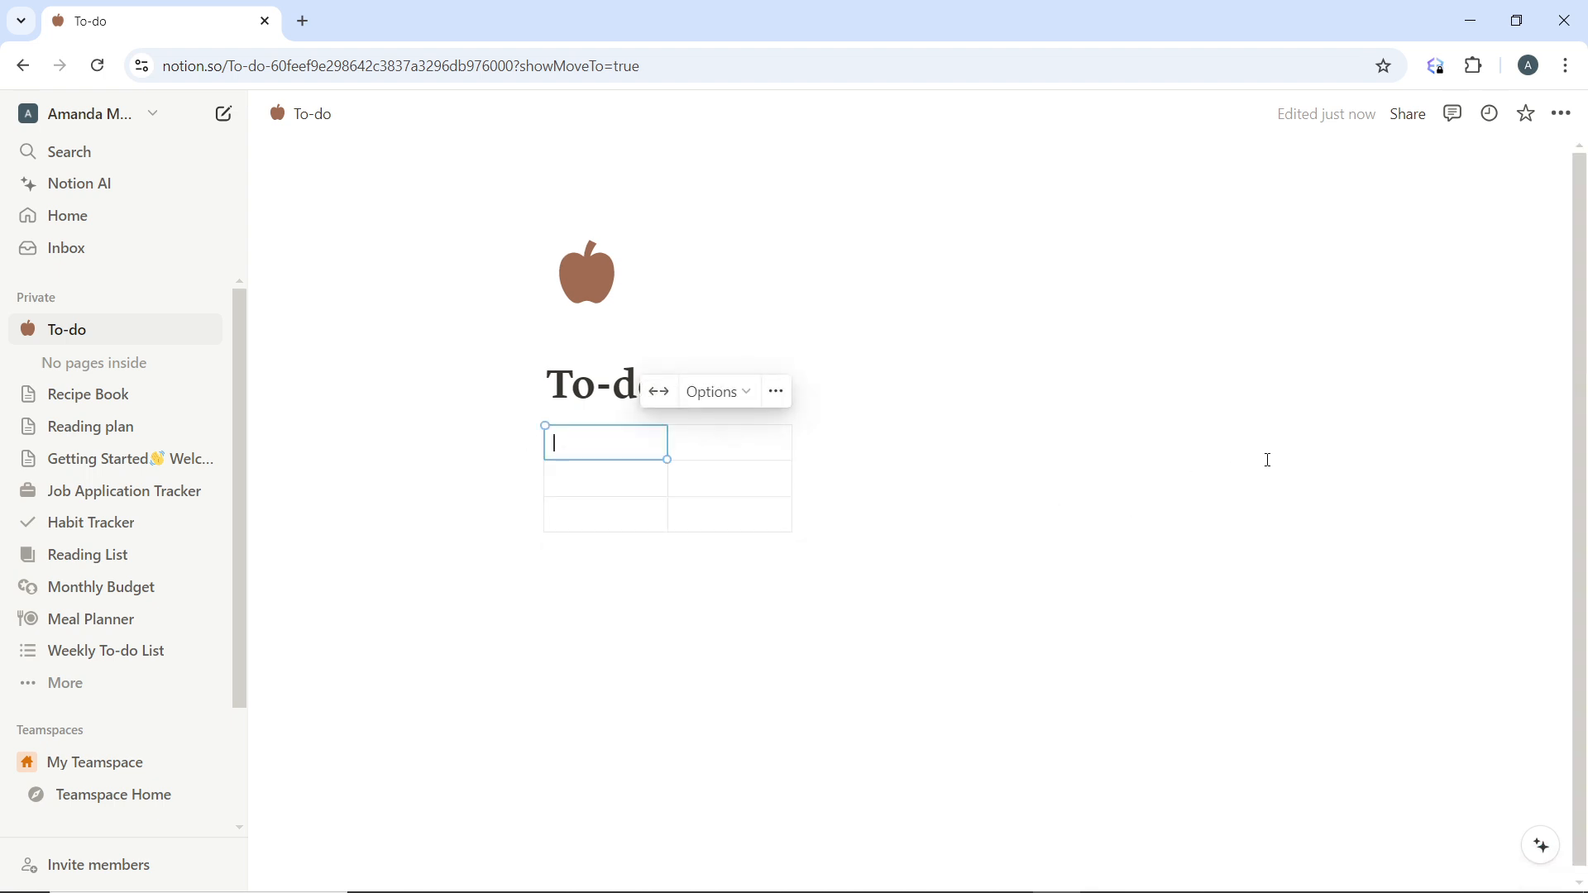
mouse_move(971, 491)
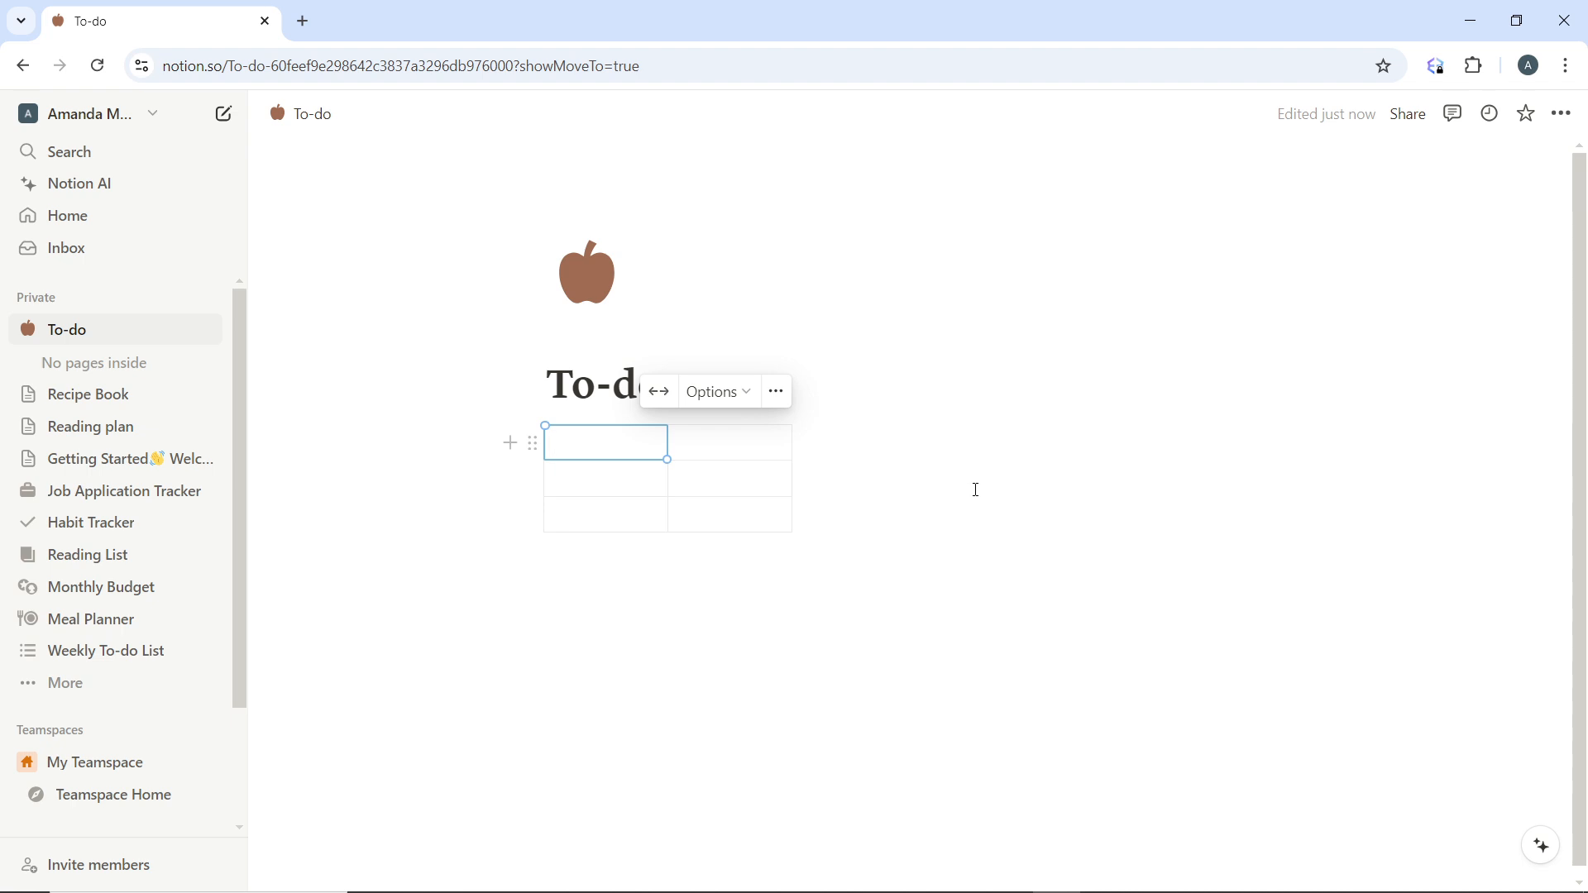
mouse_move(976, 487)
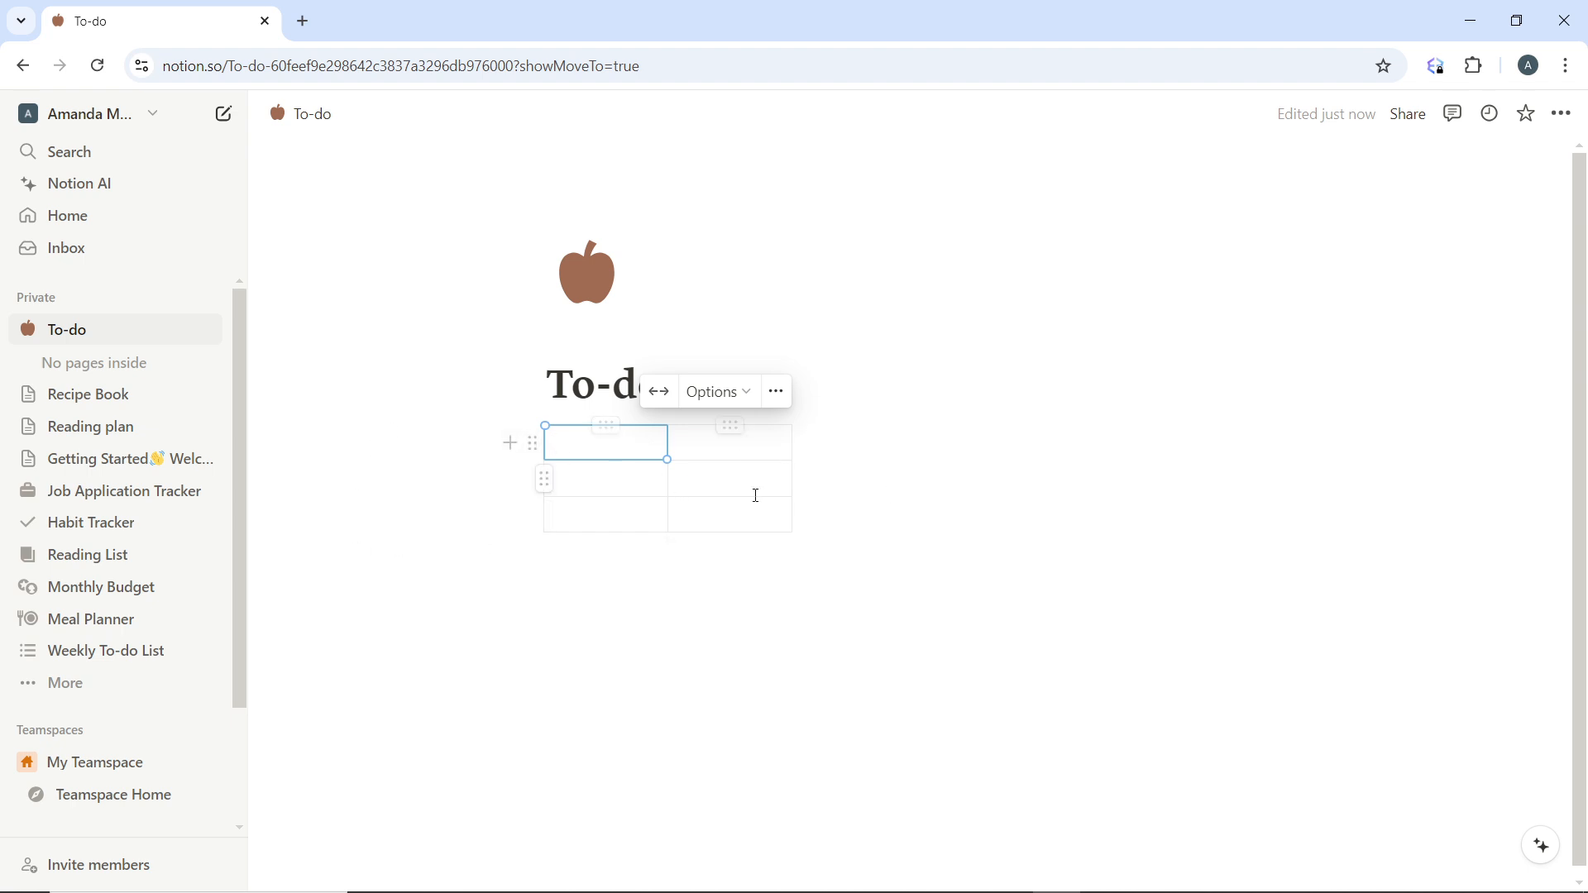
mouse_move(511, 444)
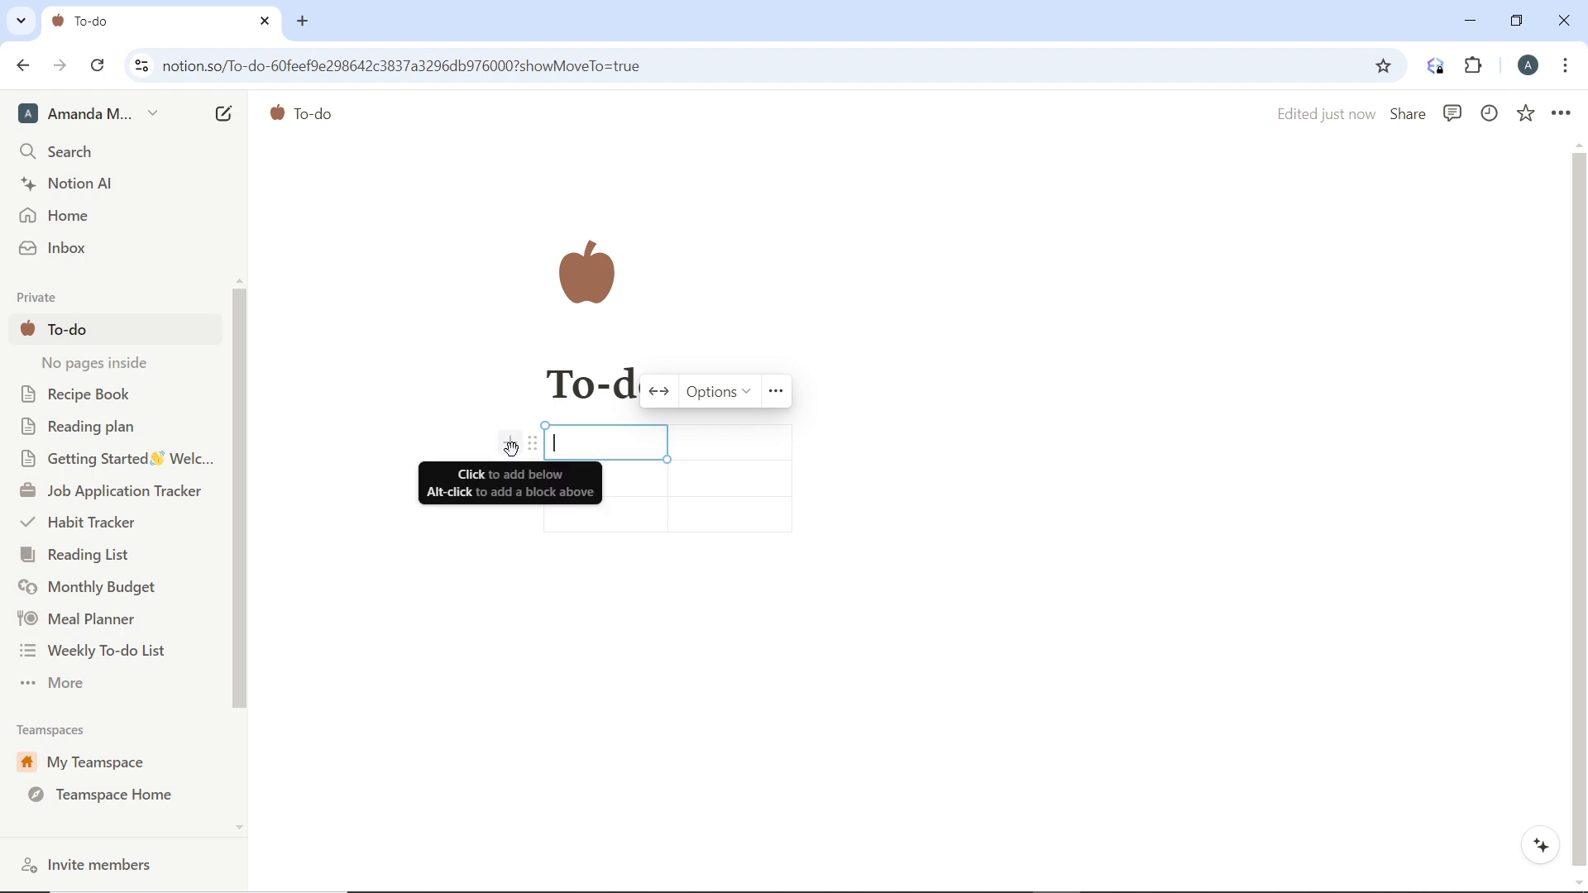
Step: Add a file block under the table and keep its Upload option with 'Choose a file' shown
text(/)
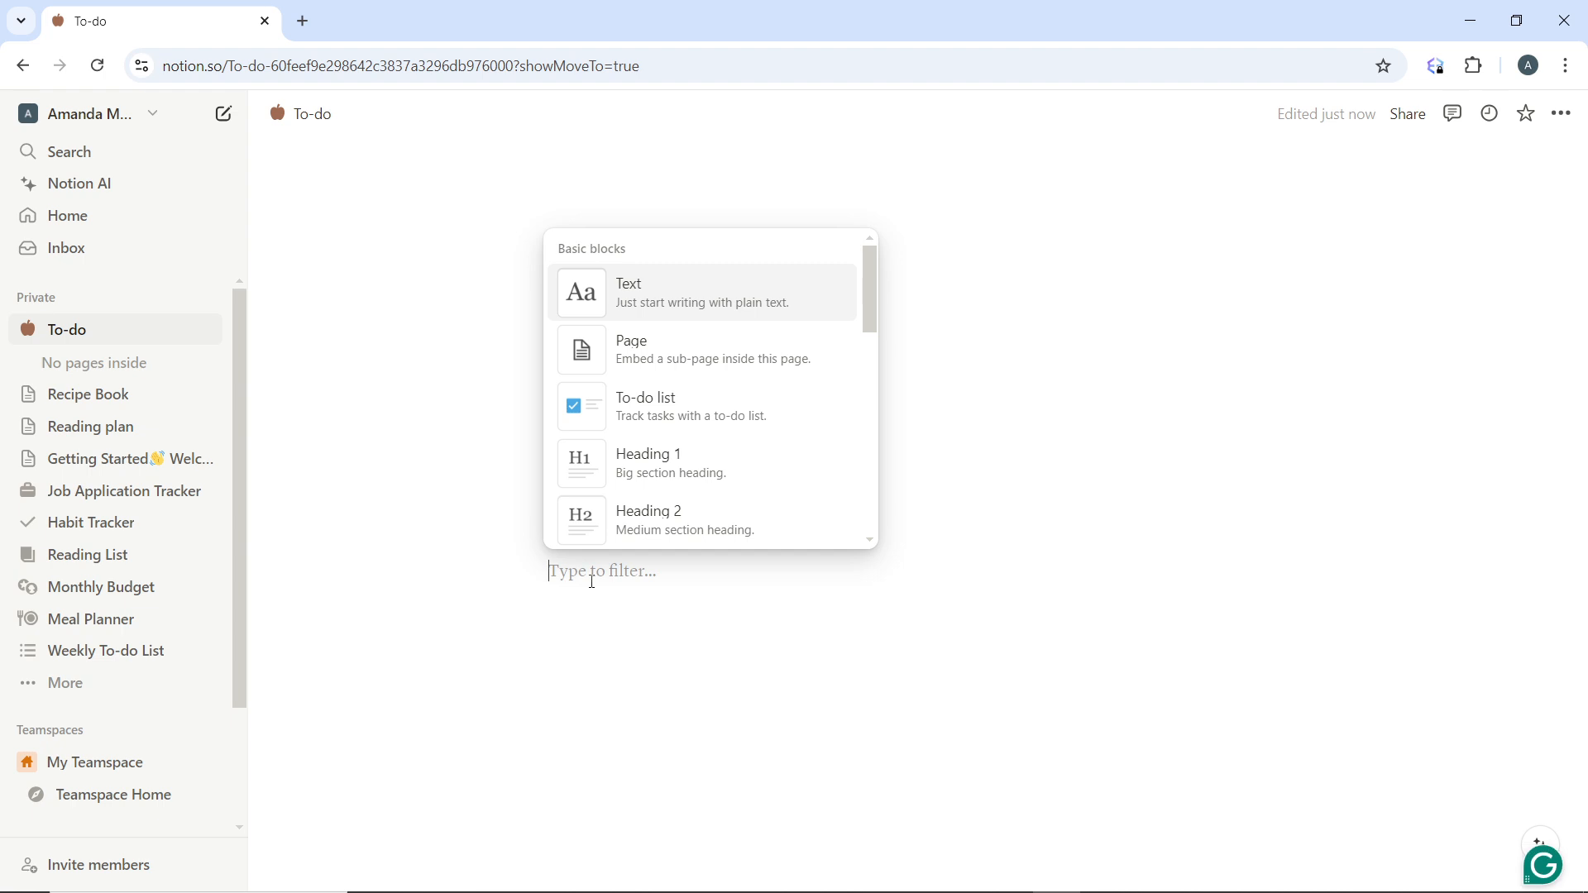
mouse_move(673, 463)
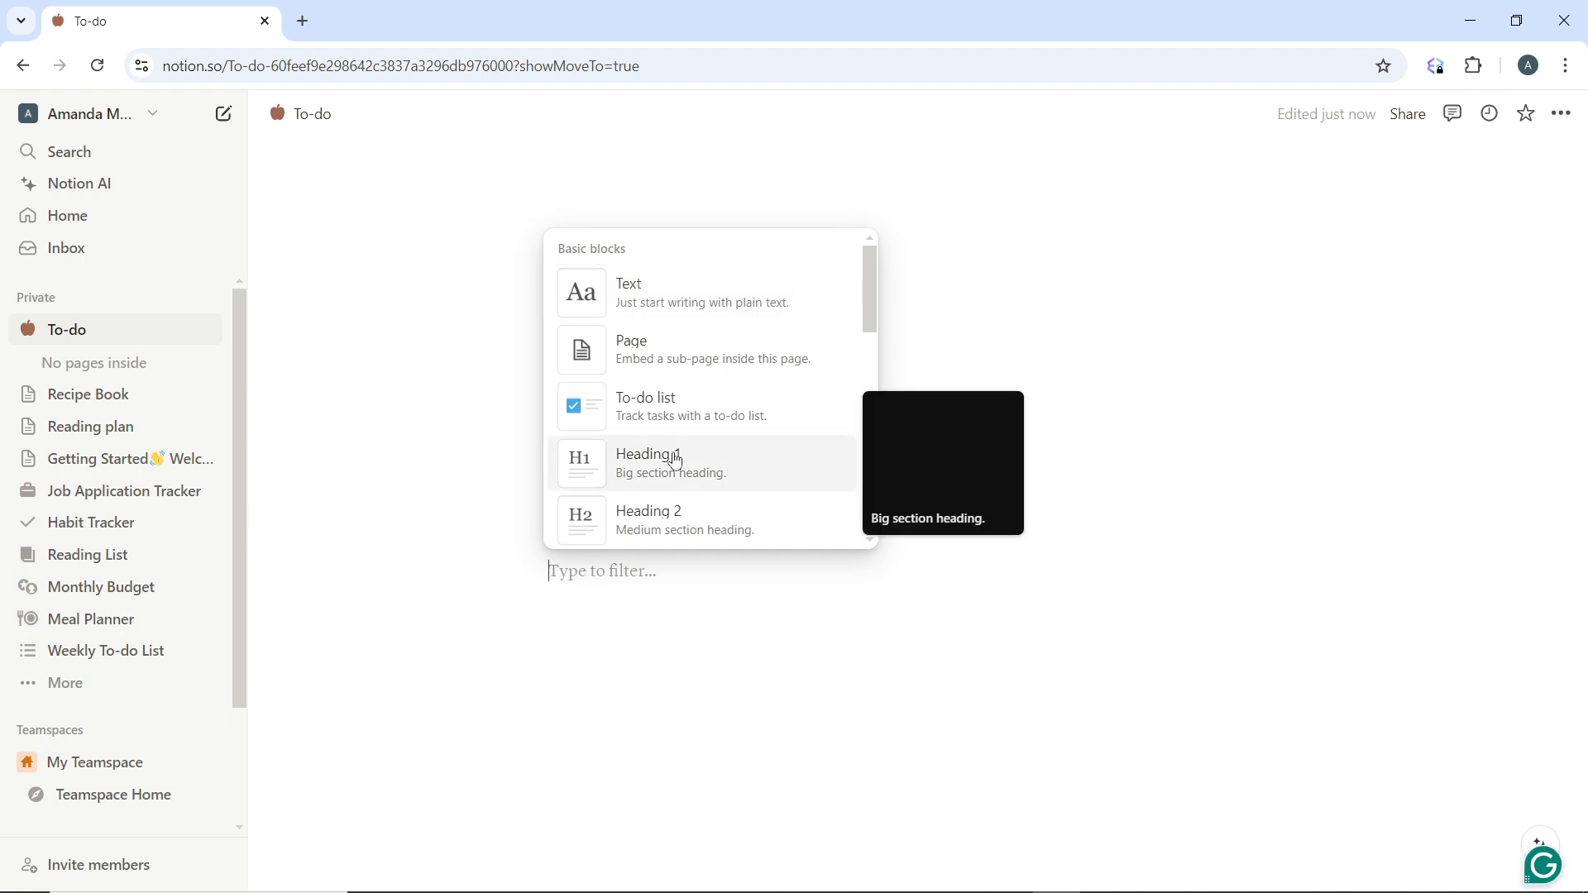
scroll(down, 3)
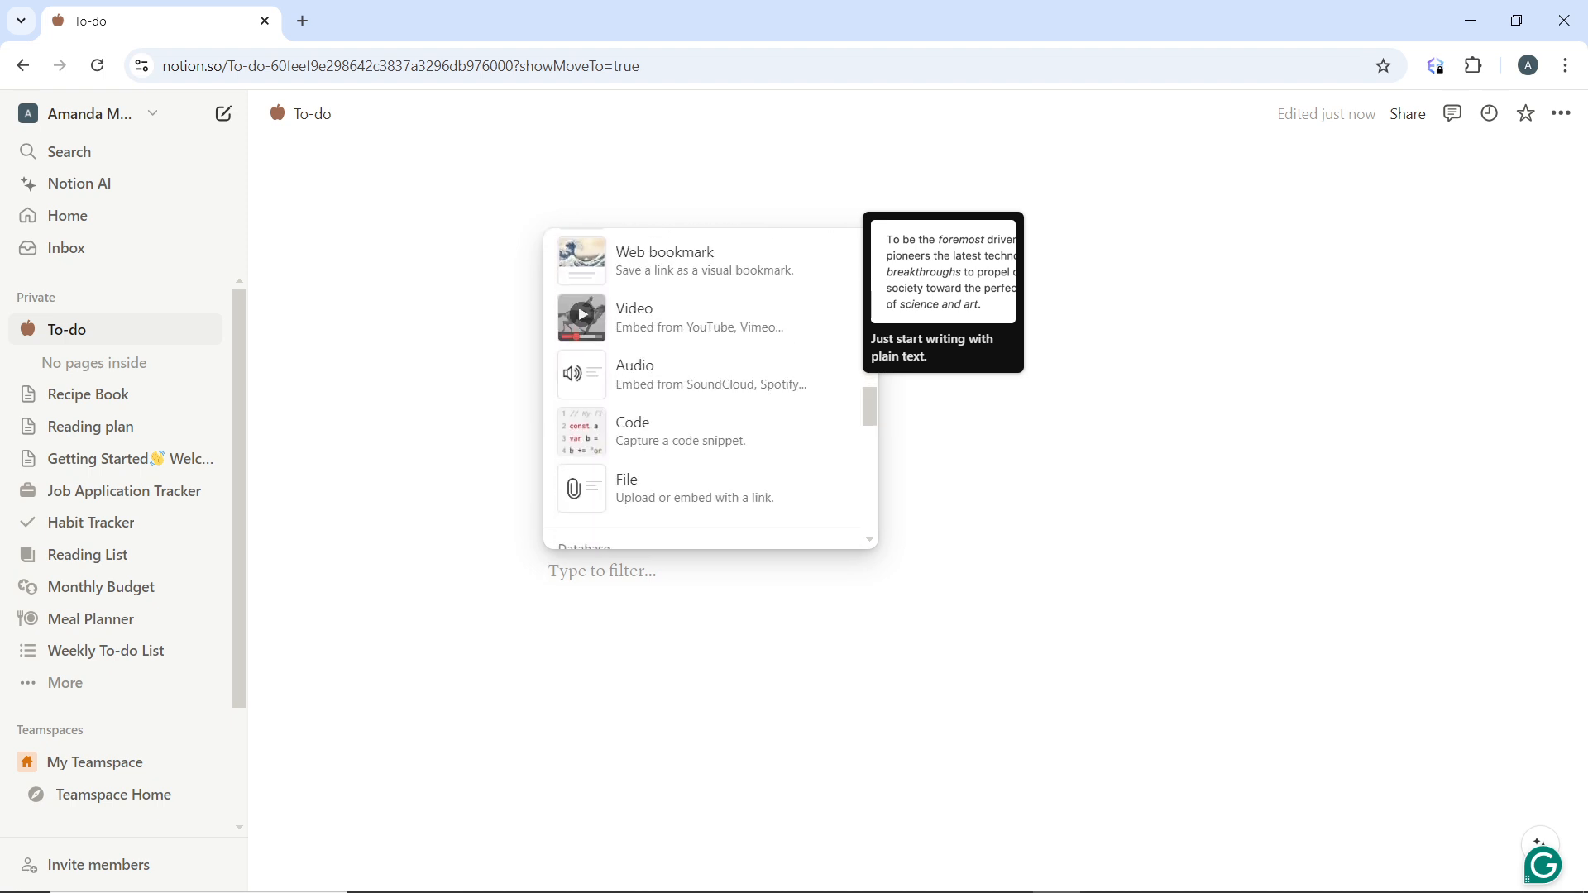
click(627, 488)
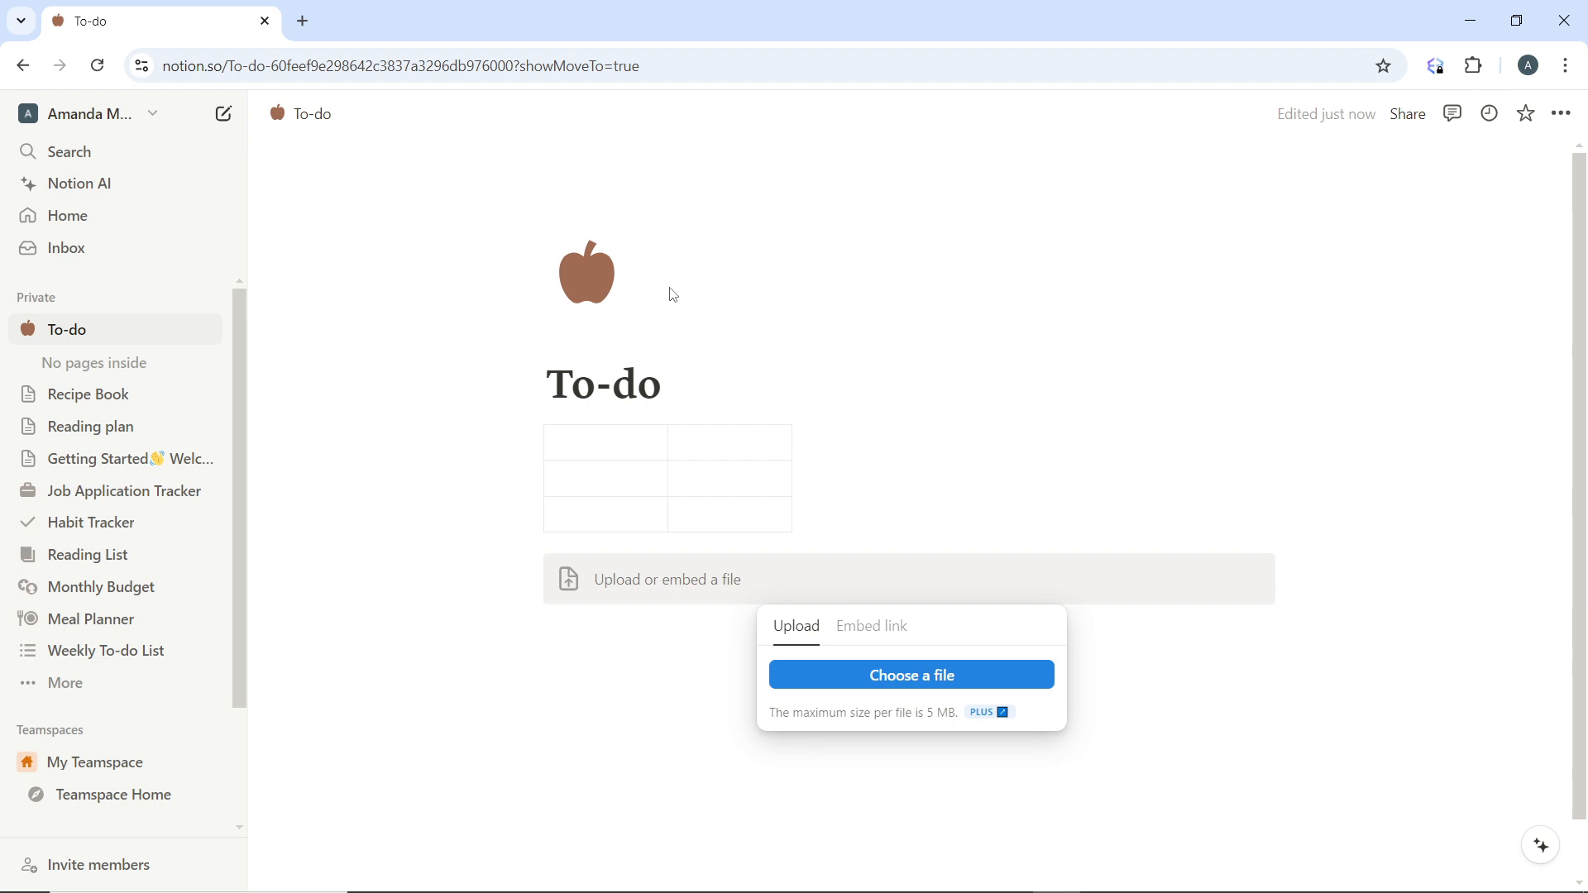
mouse_move(760, 457)
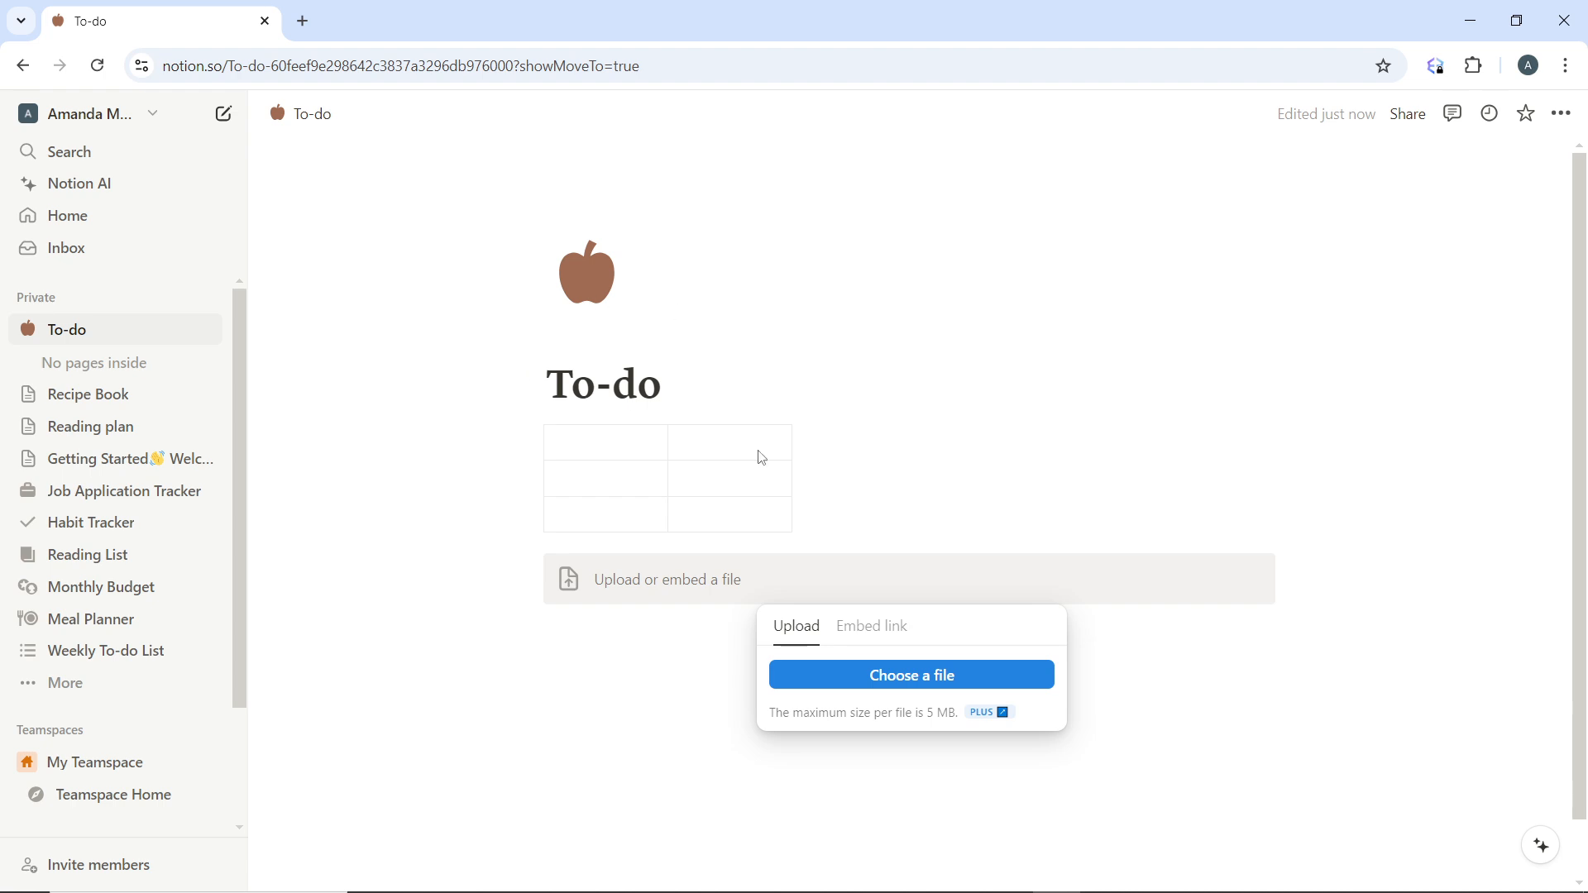
mouse_move(923, 659)
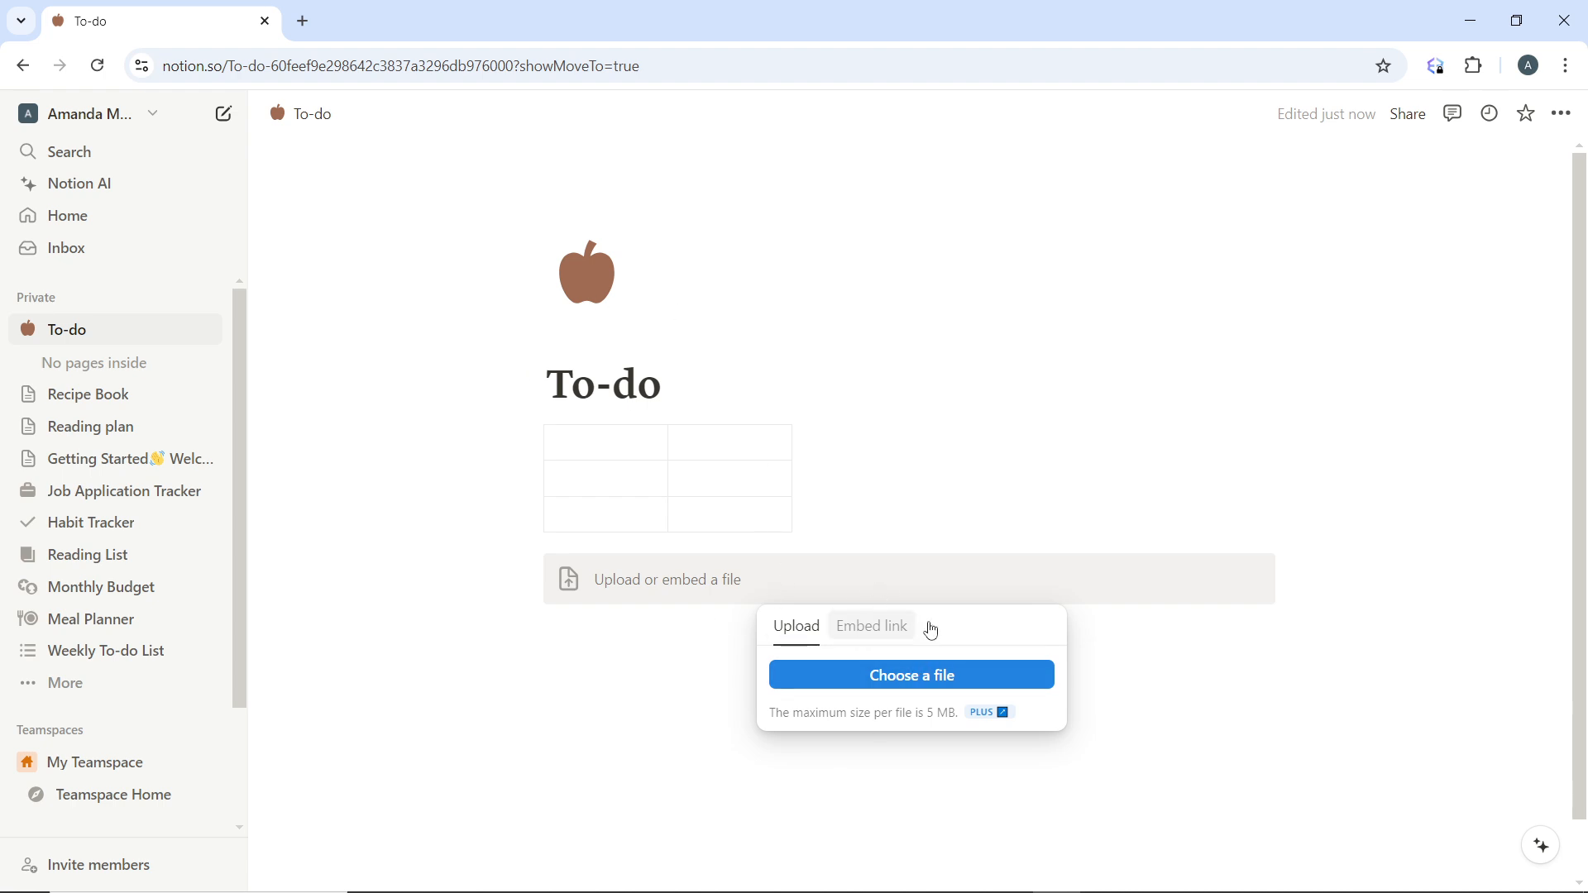
mouse_move(1075, 612)
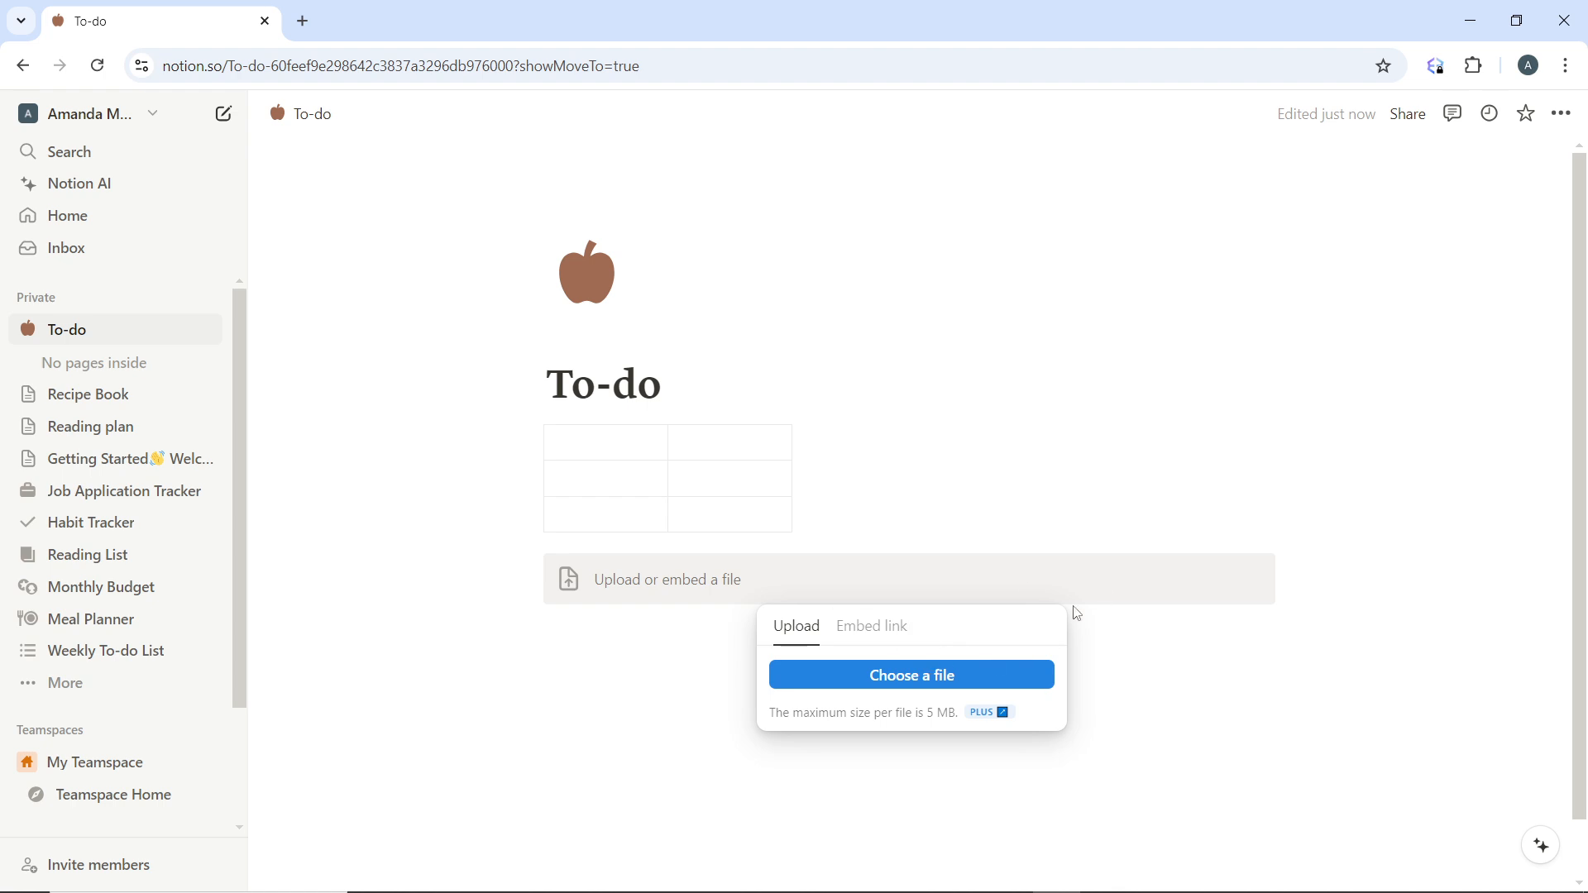
mouse_move(906, 719)
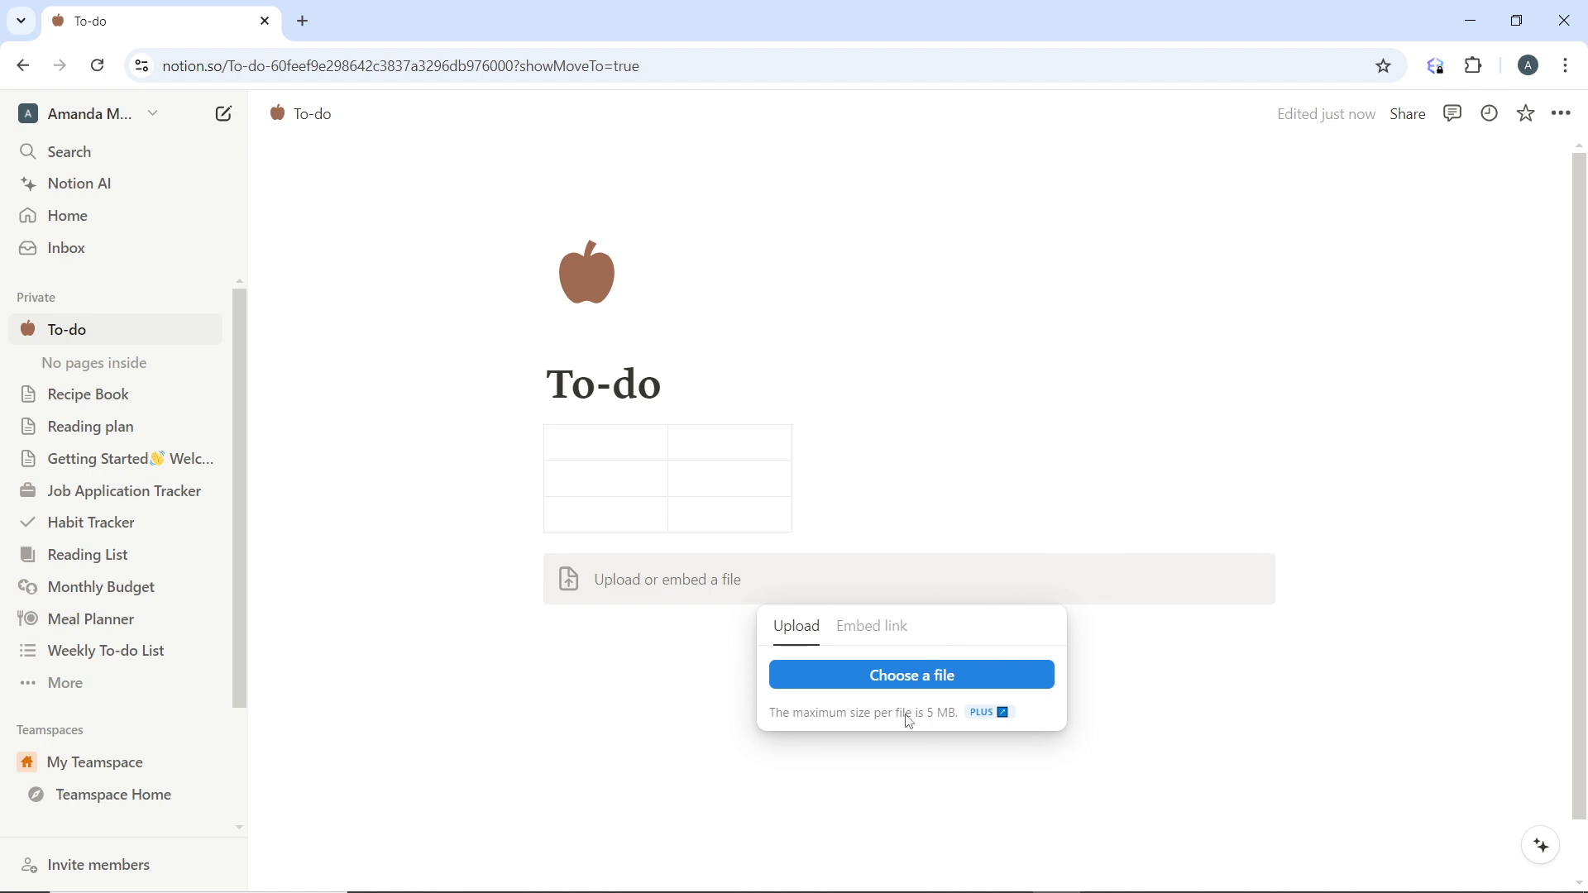
mouse_move(635, 577)
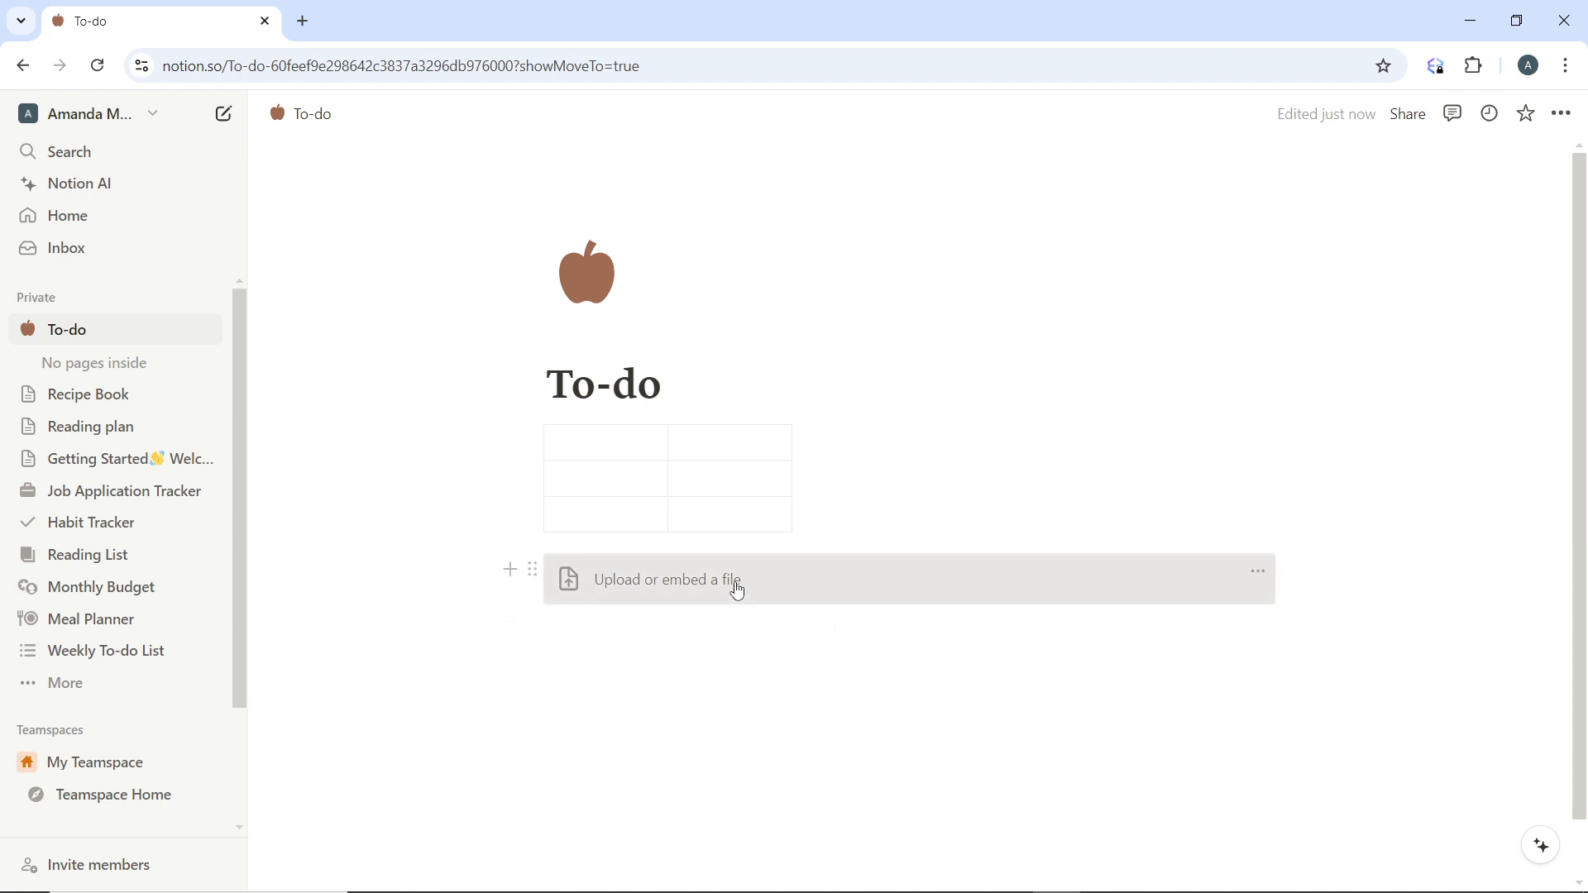
click(666, 579)
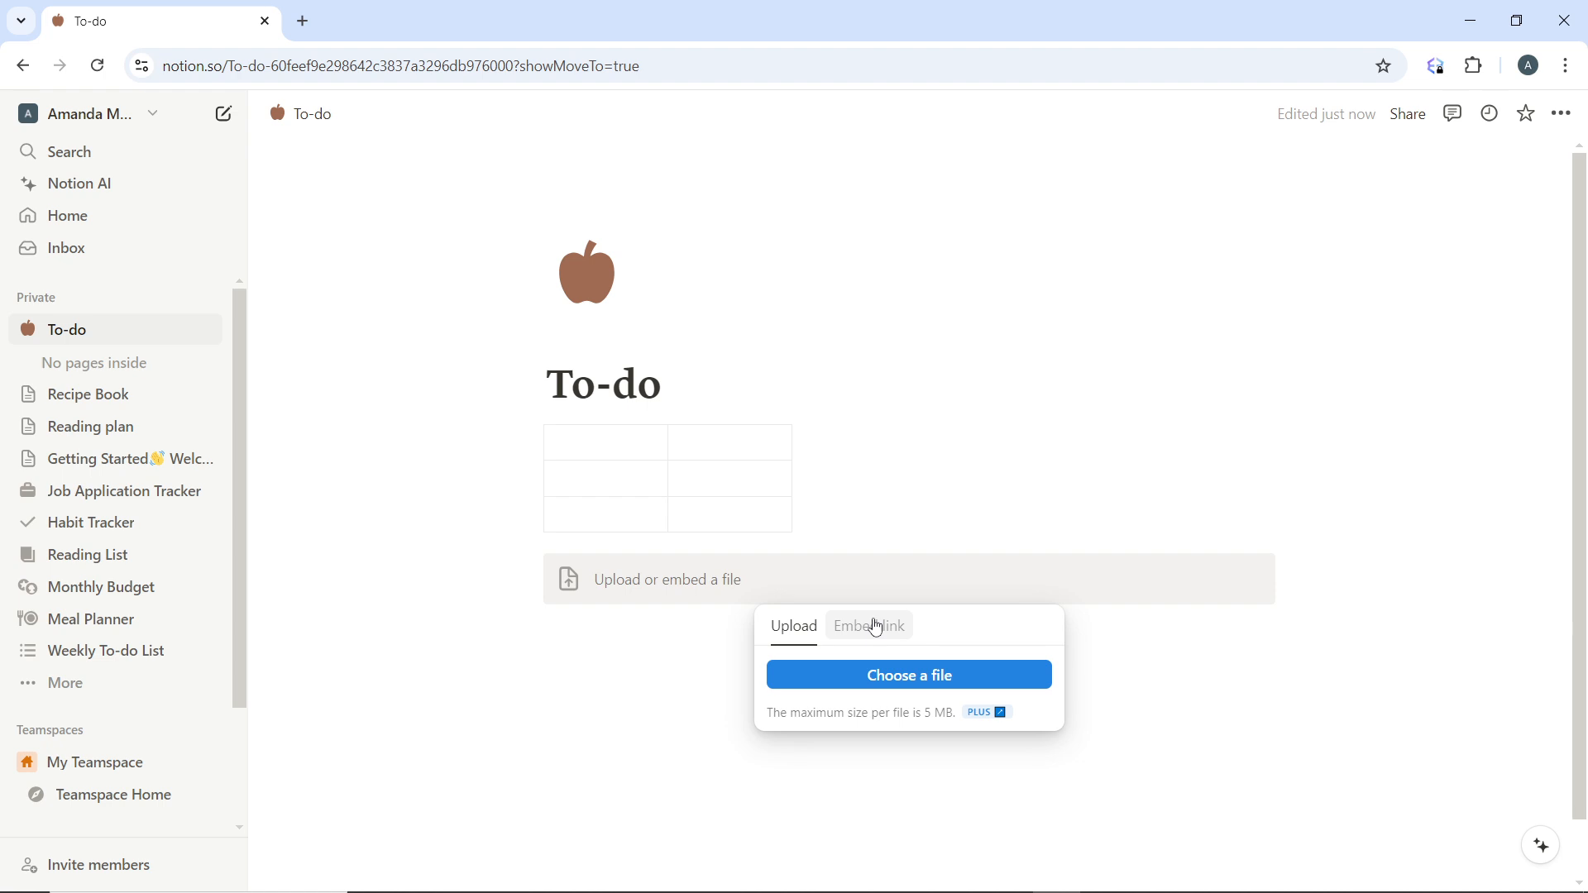
mouse_move(875, 627)
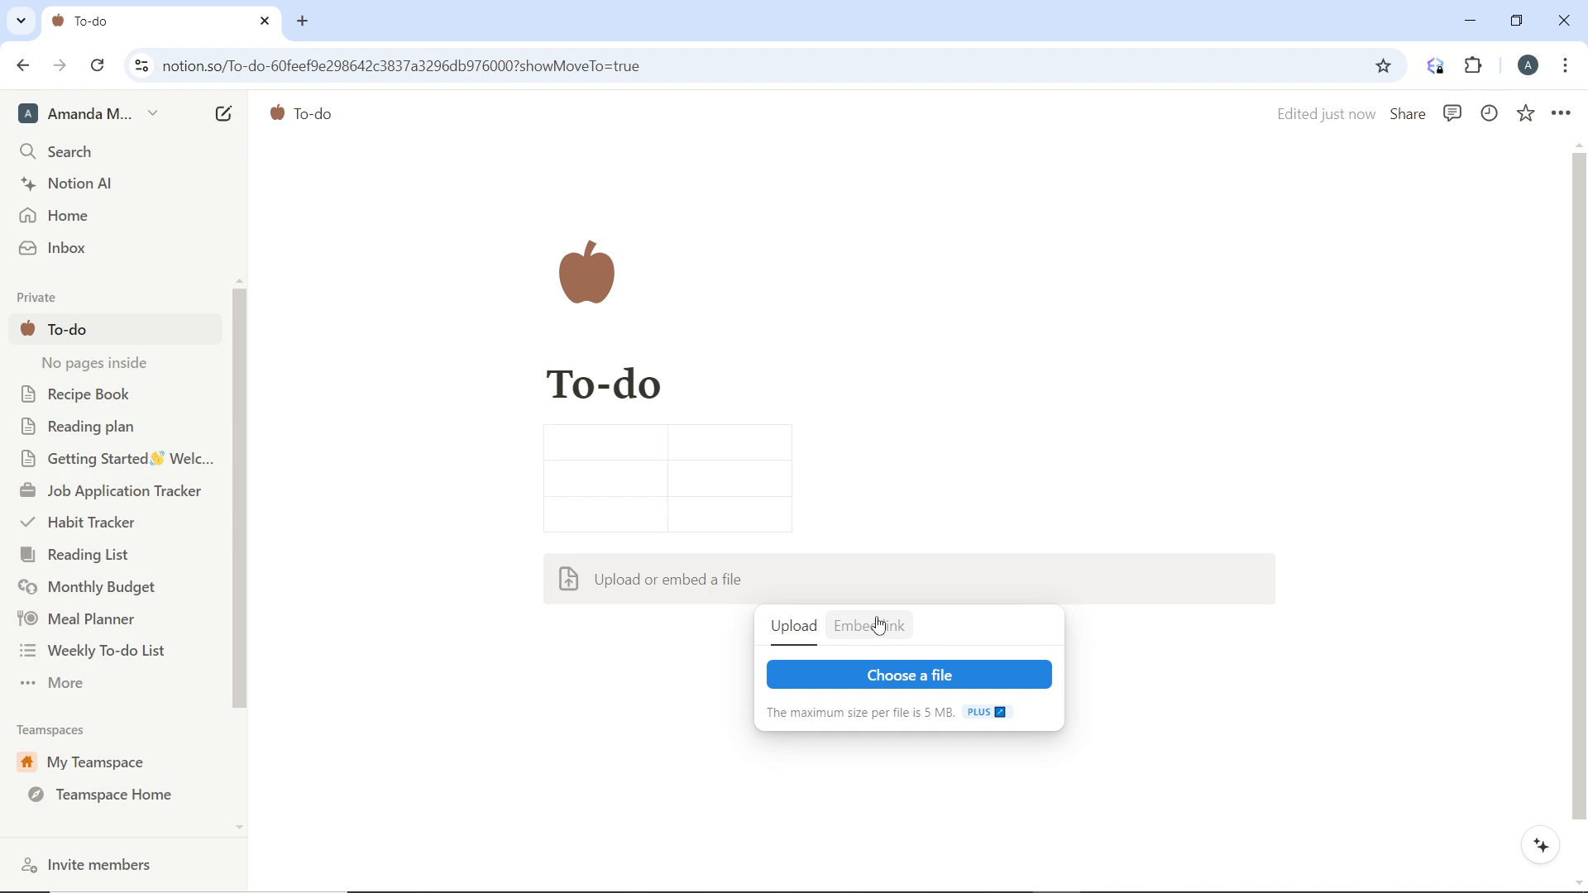
mouse_move(888, 640)
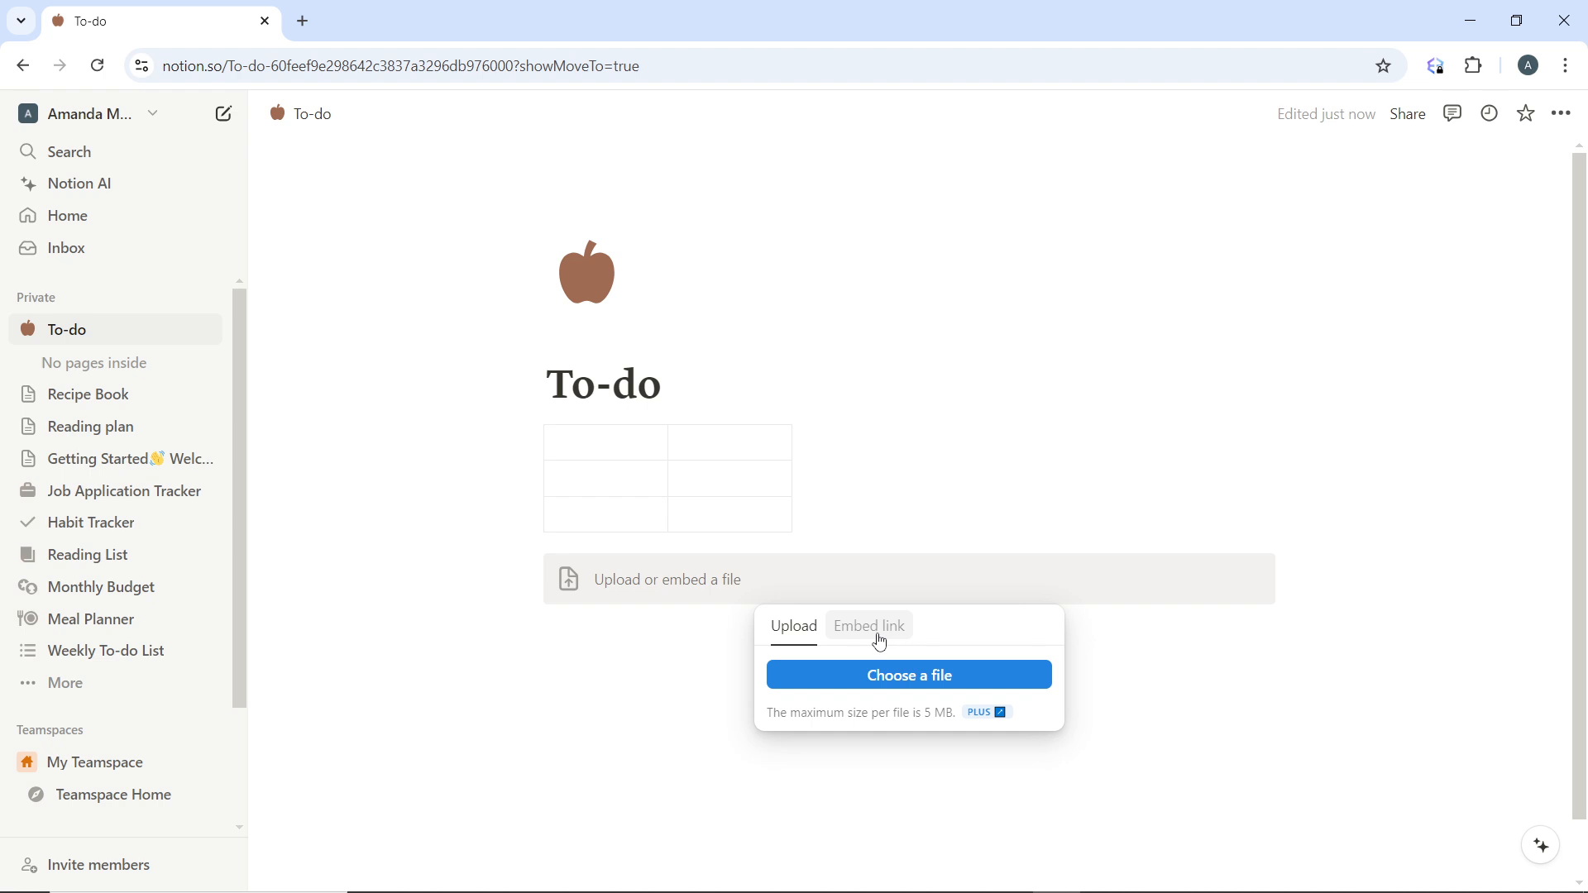
mouse_move(1044, 605)
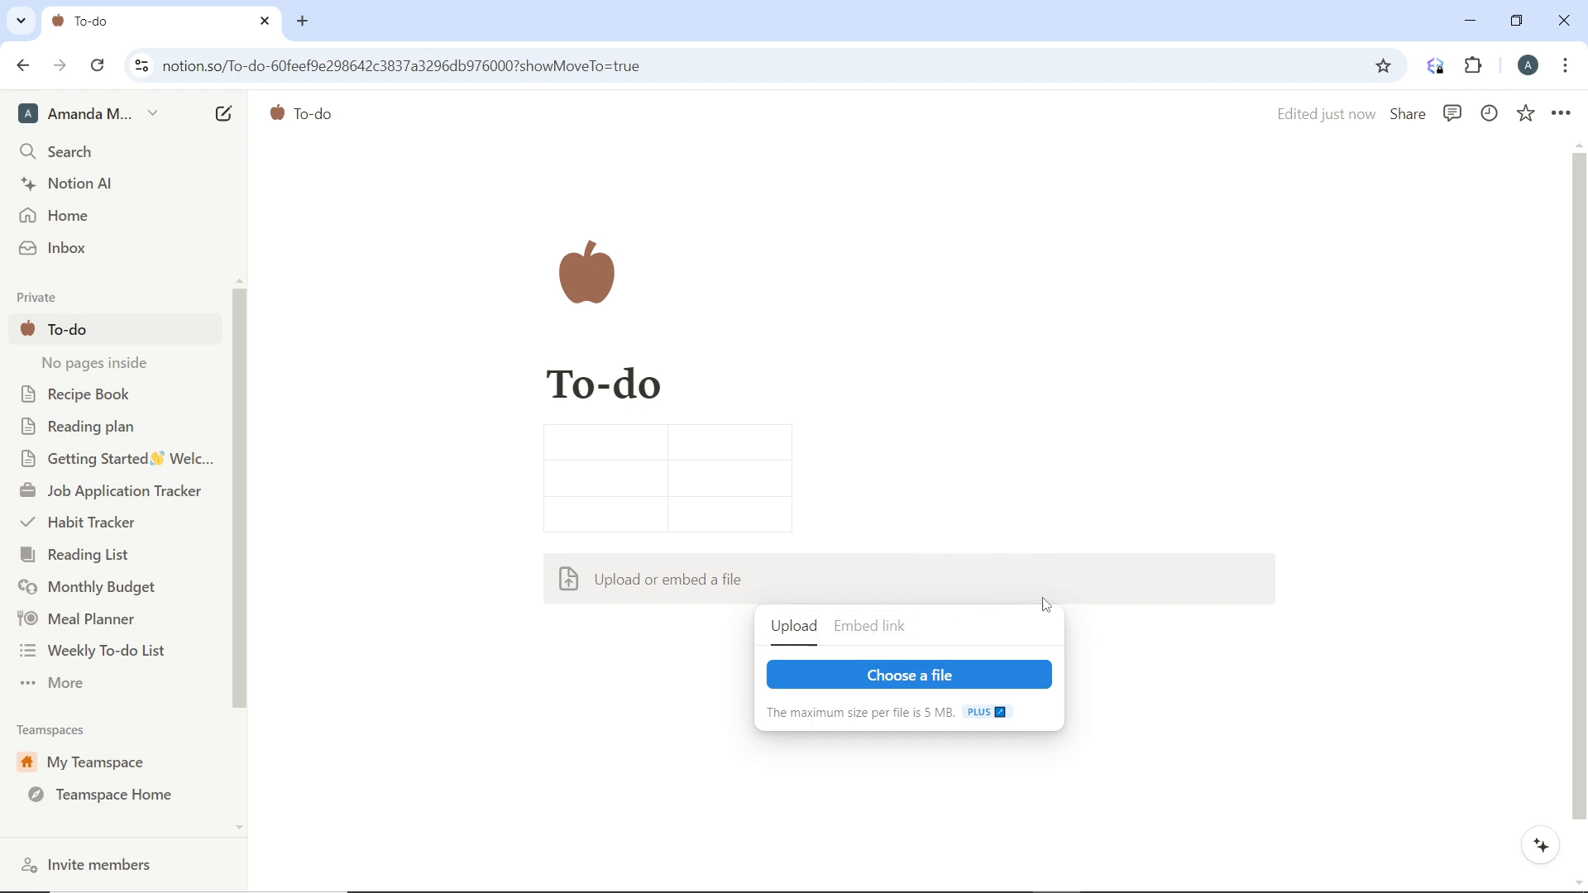
mouse_move(976, 658)
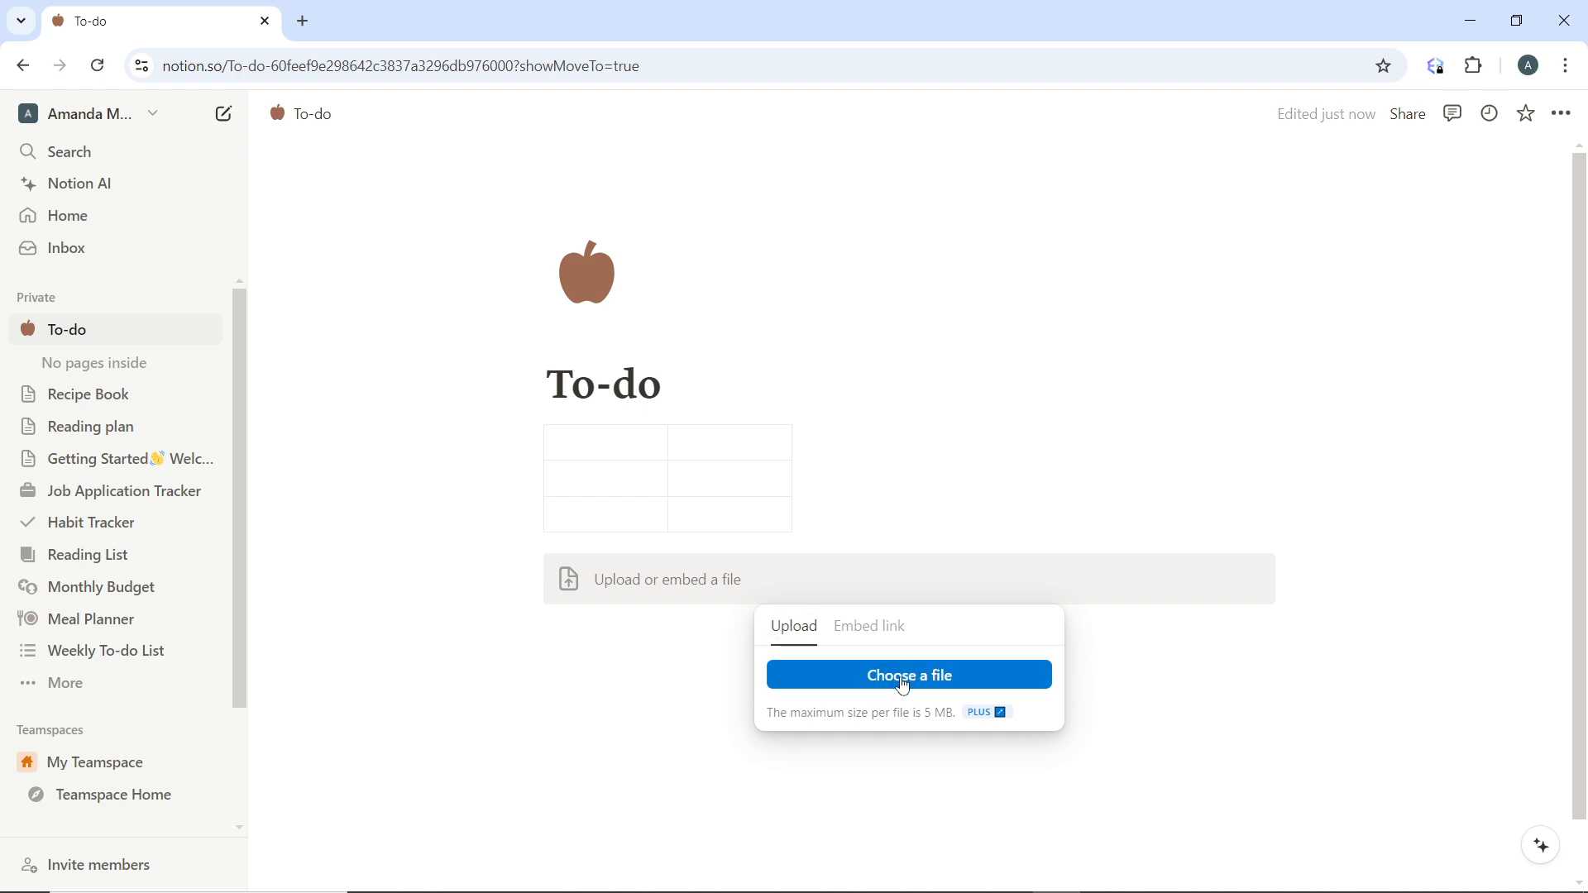
Step: Upload 'WhatsApp Image 2024-07-20 at 10.01.52_b5b7c933' from Pictures > Camera Roll
click(908, 674)
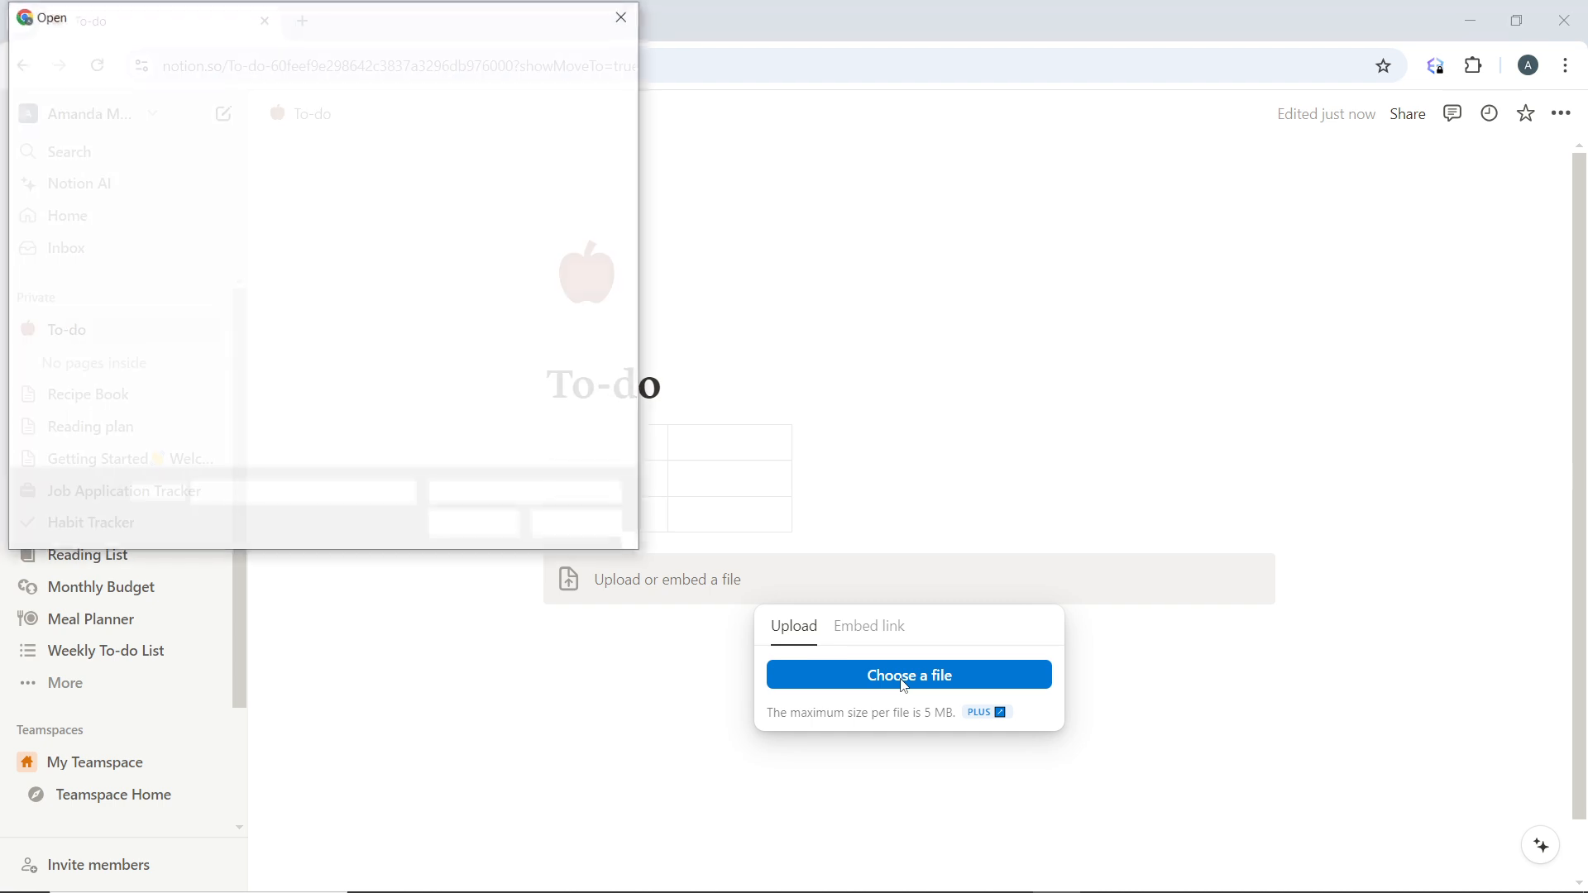
click(908, 674)
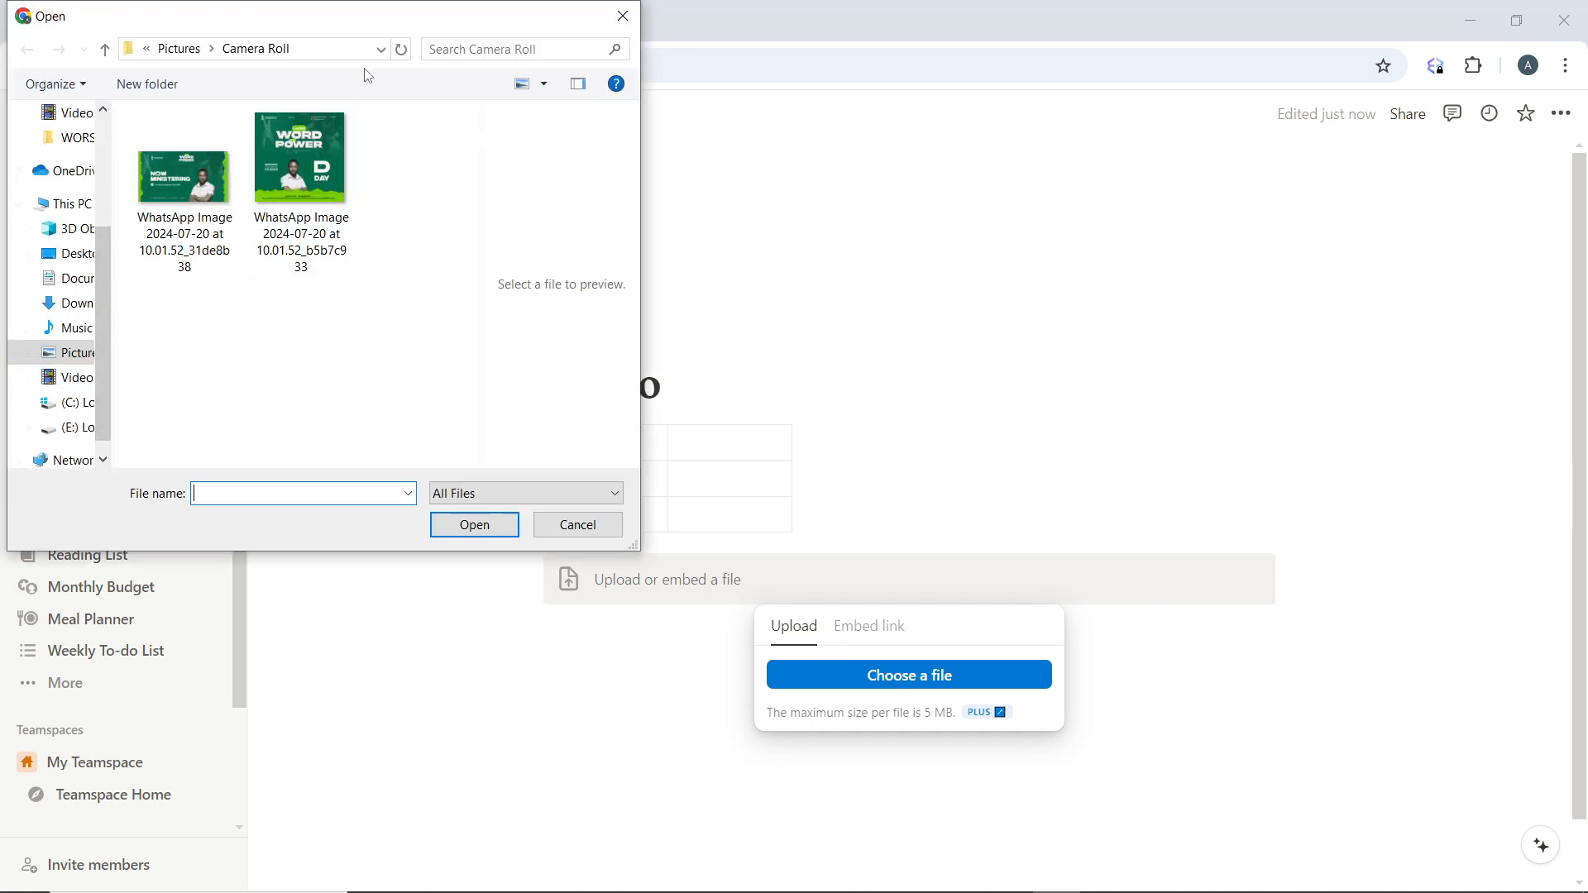
click(301, 157)
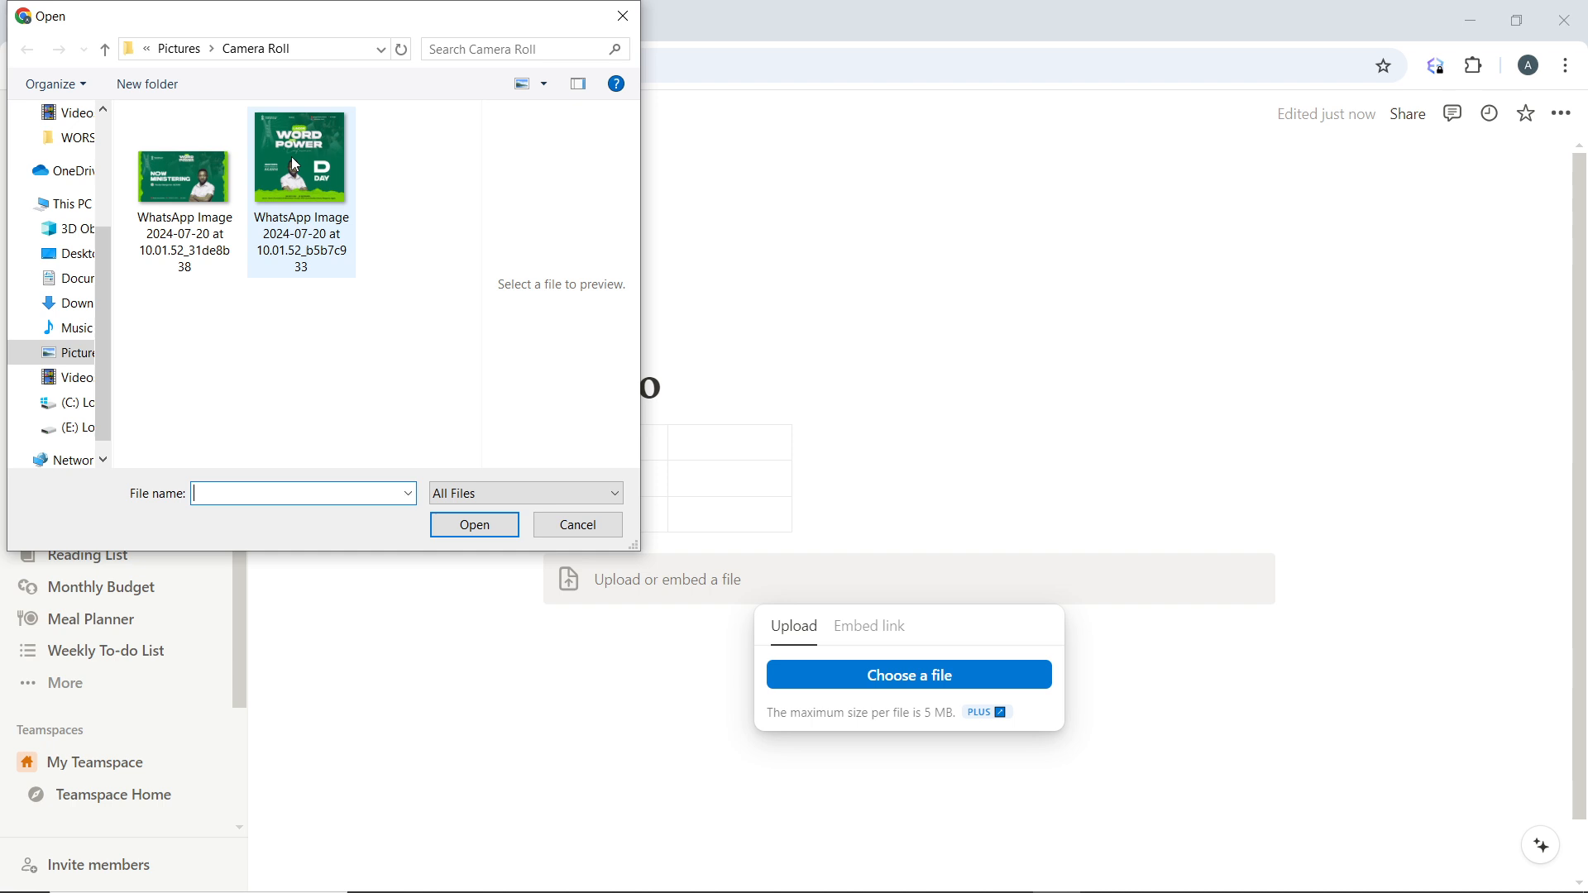
click(301, 157)
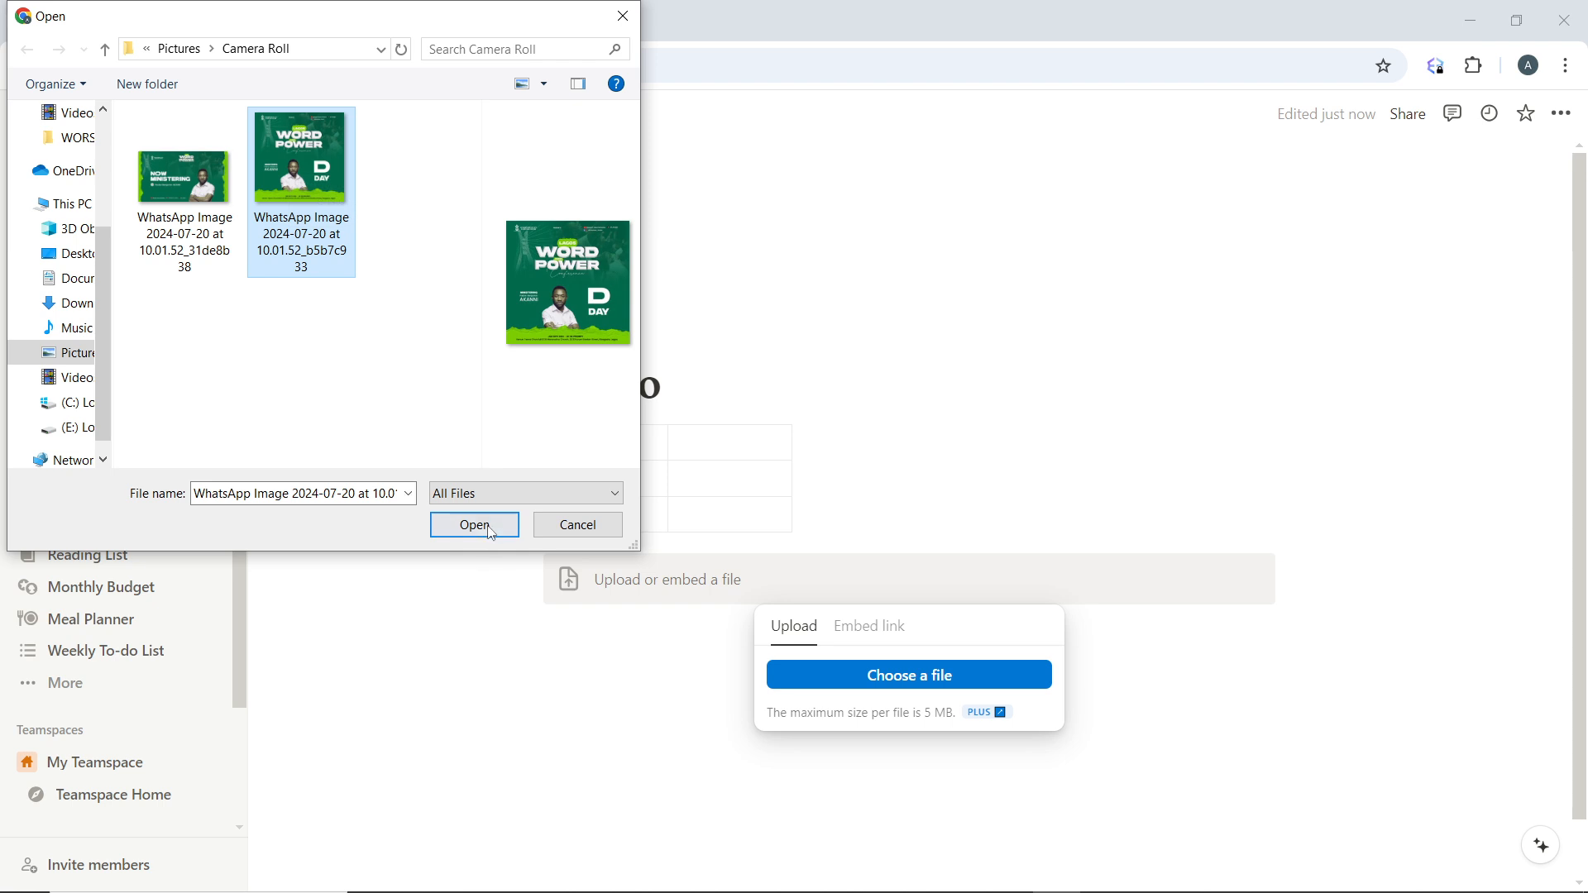
click(473, 524)
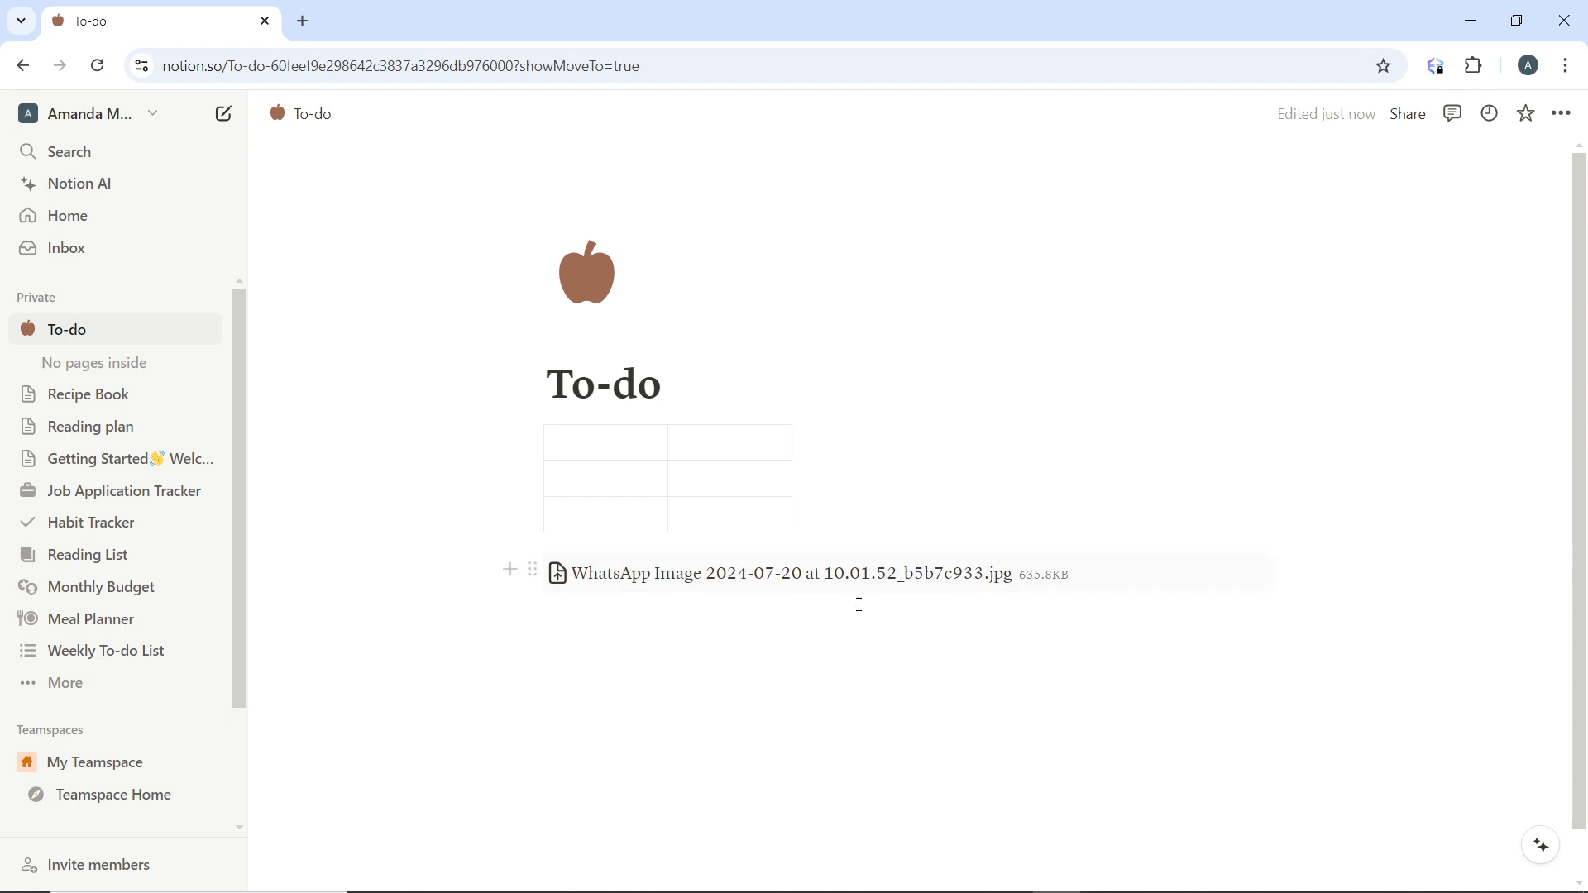
mouse_move(979, 582)
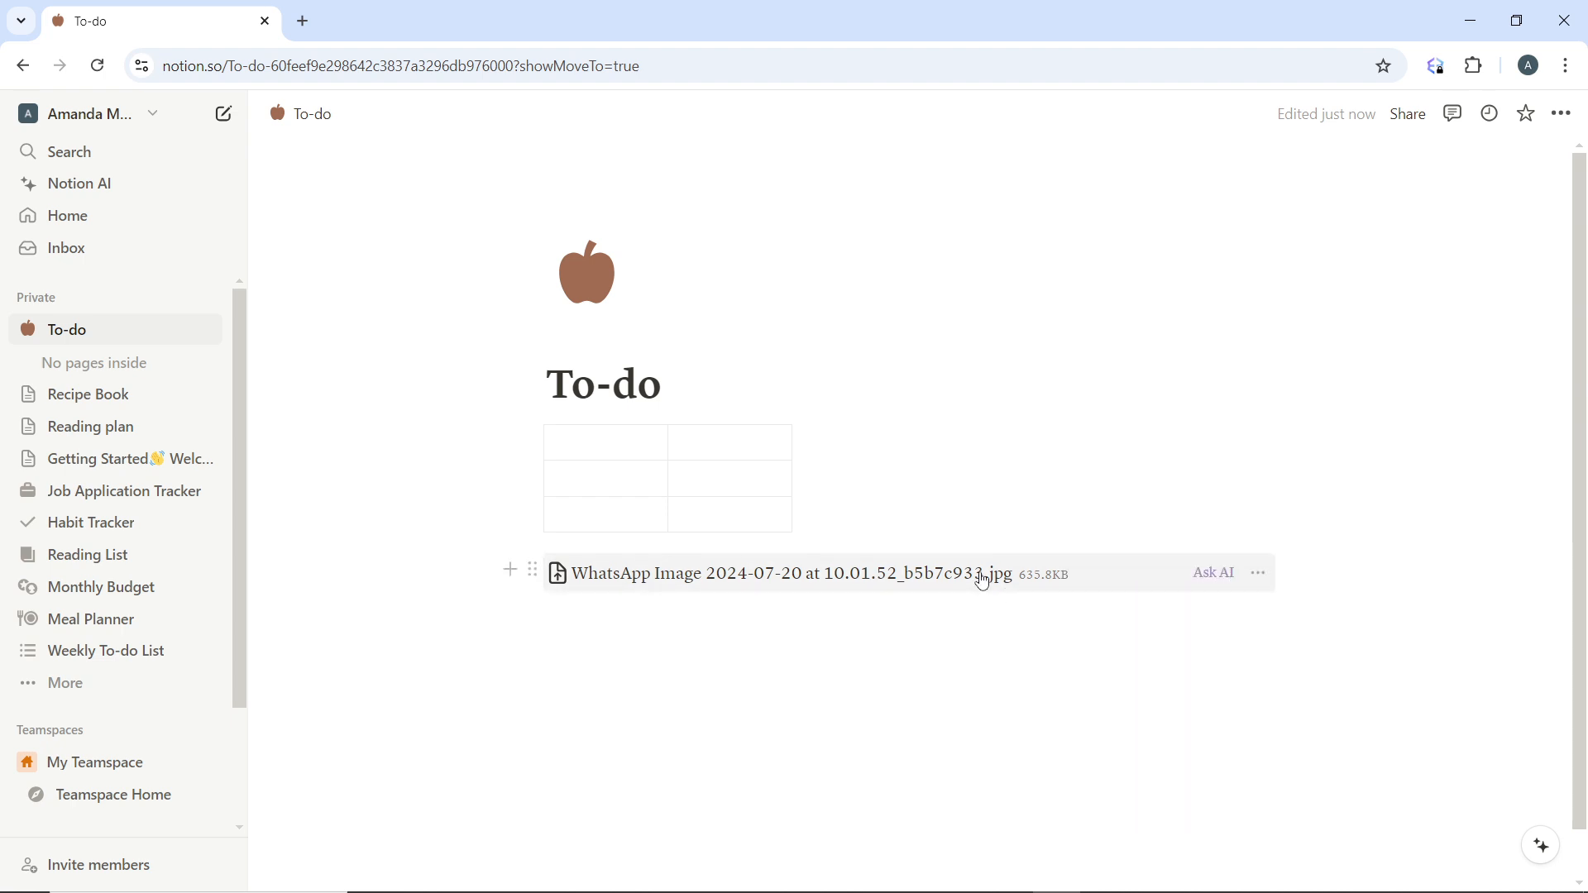
mouse_move(1017, 566)
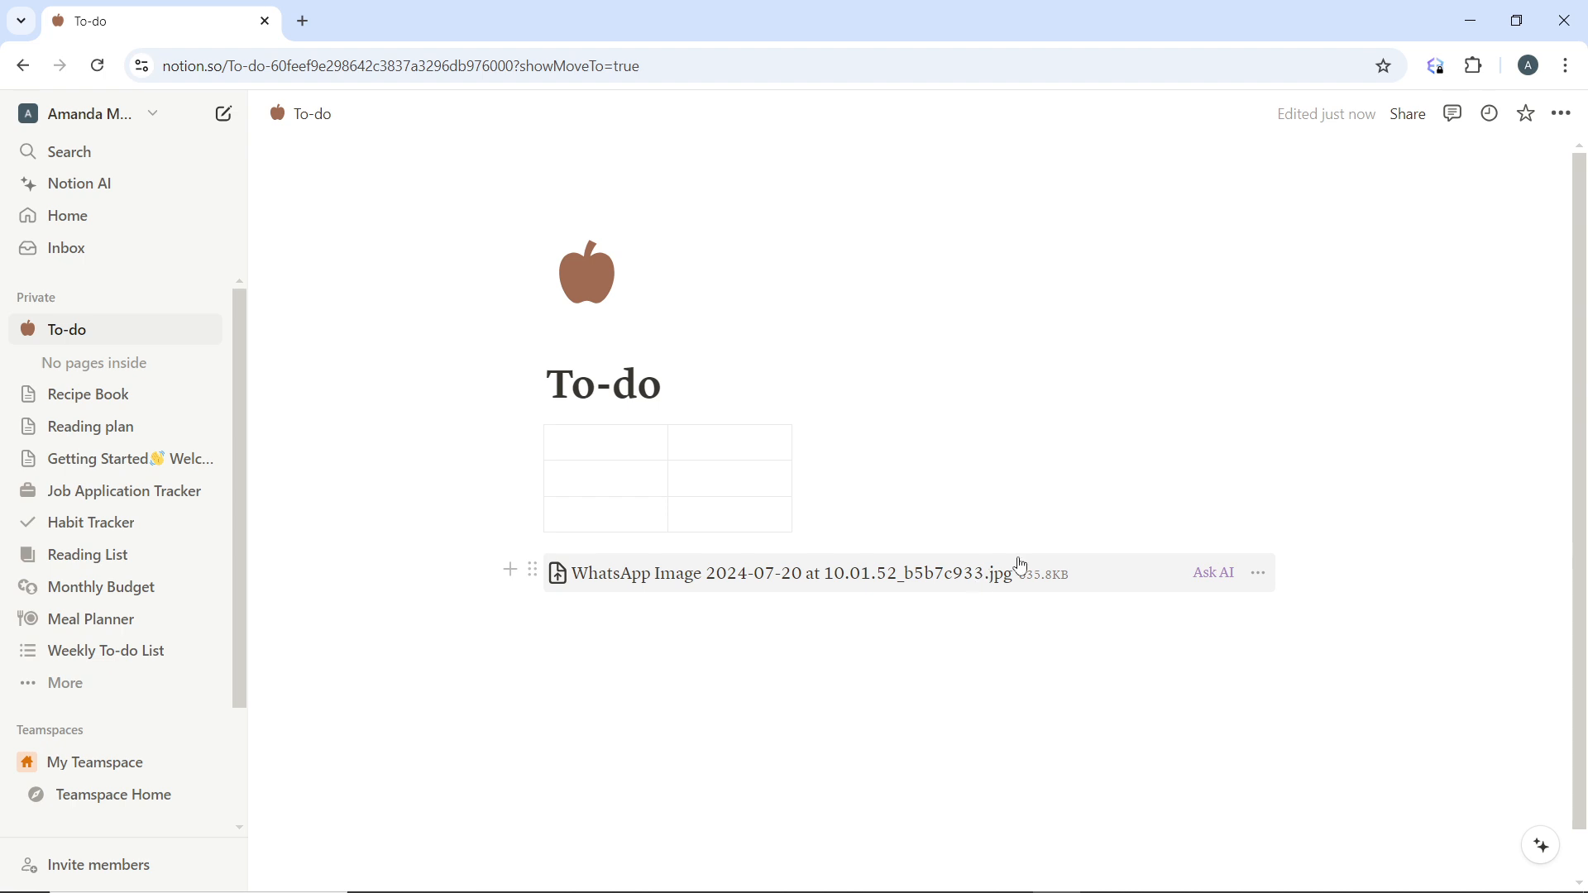
mouse_move(843, 587)
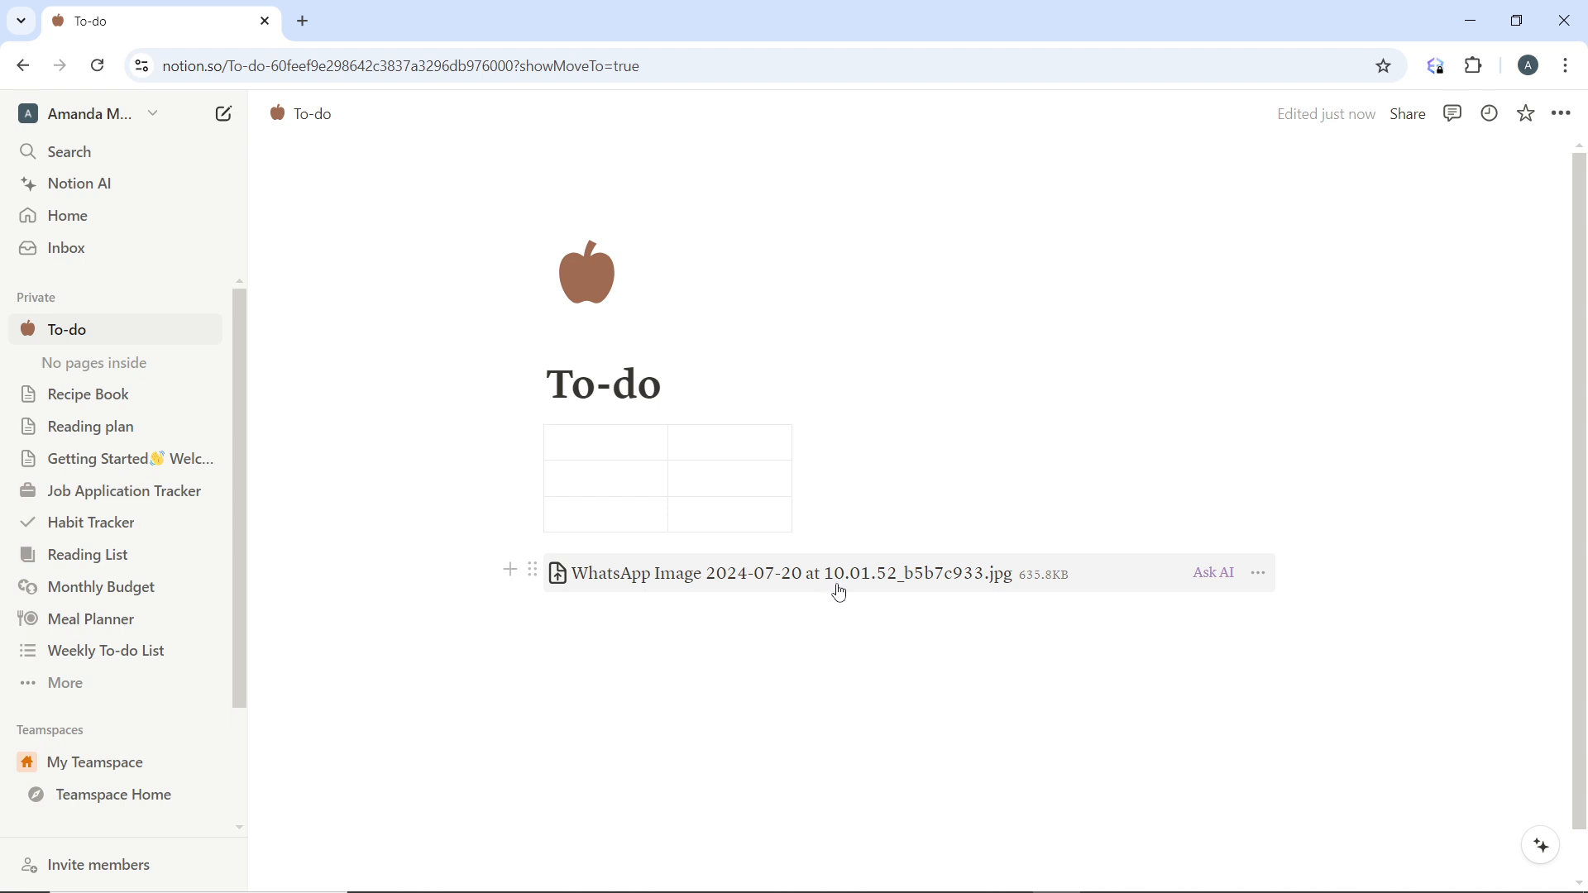
mouse_move(773, 586)
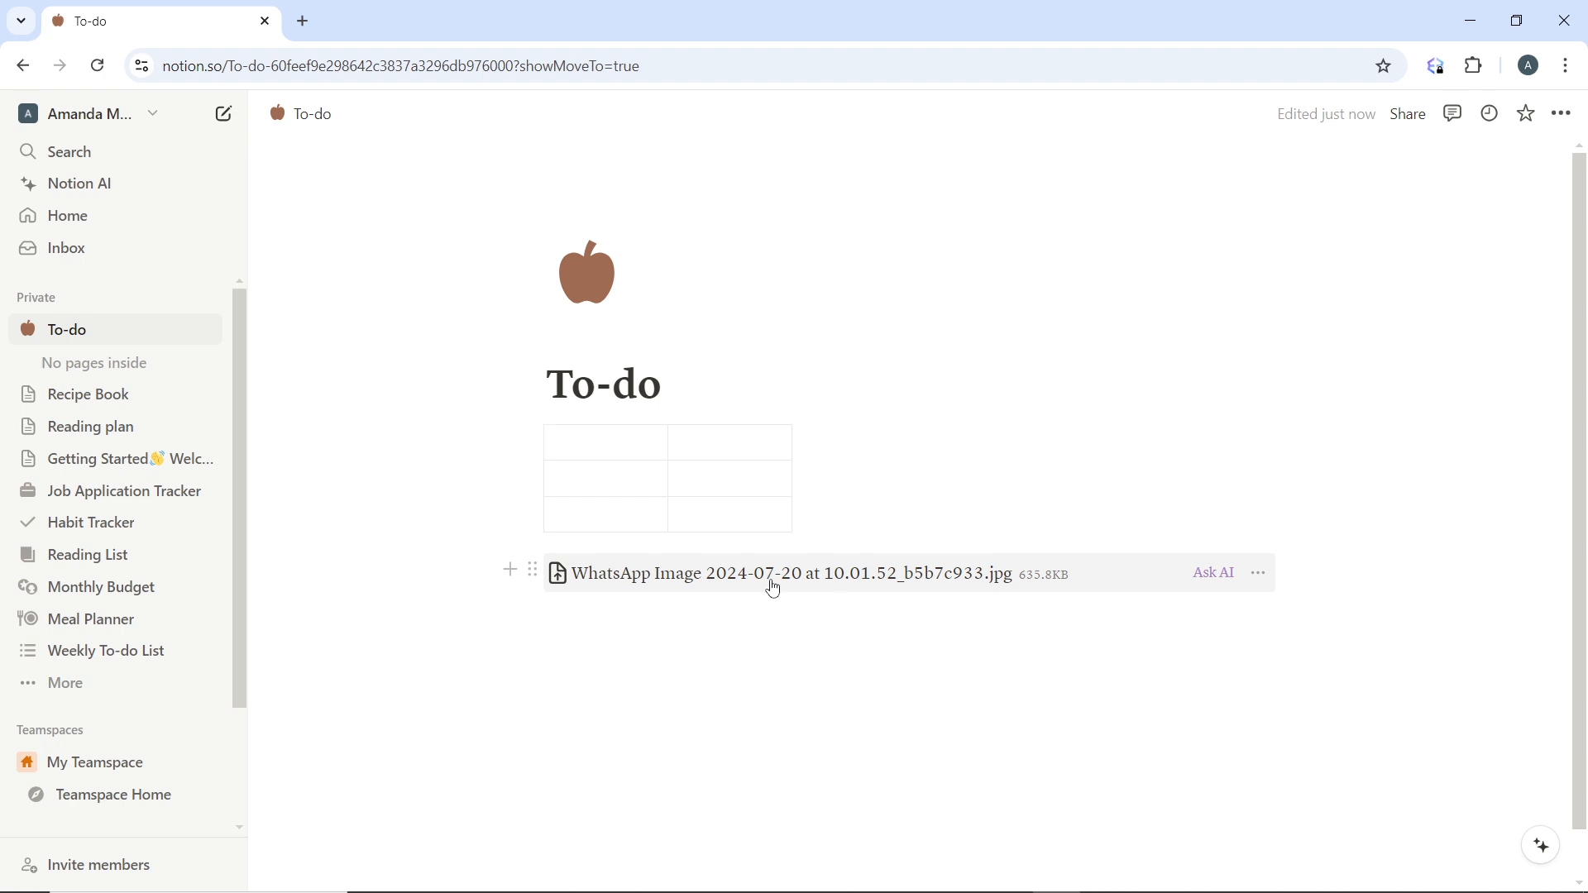
mouse_move(610, 592)
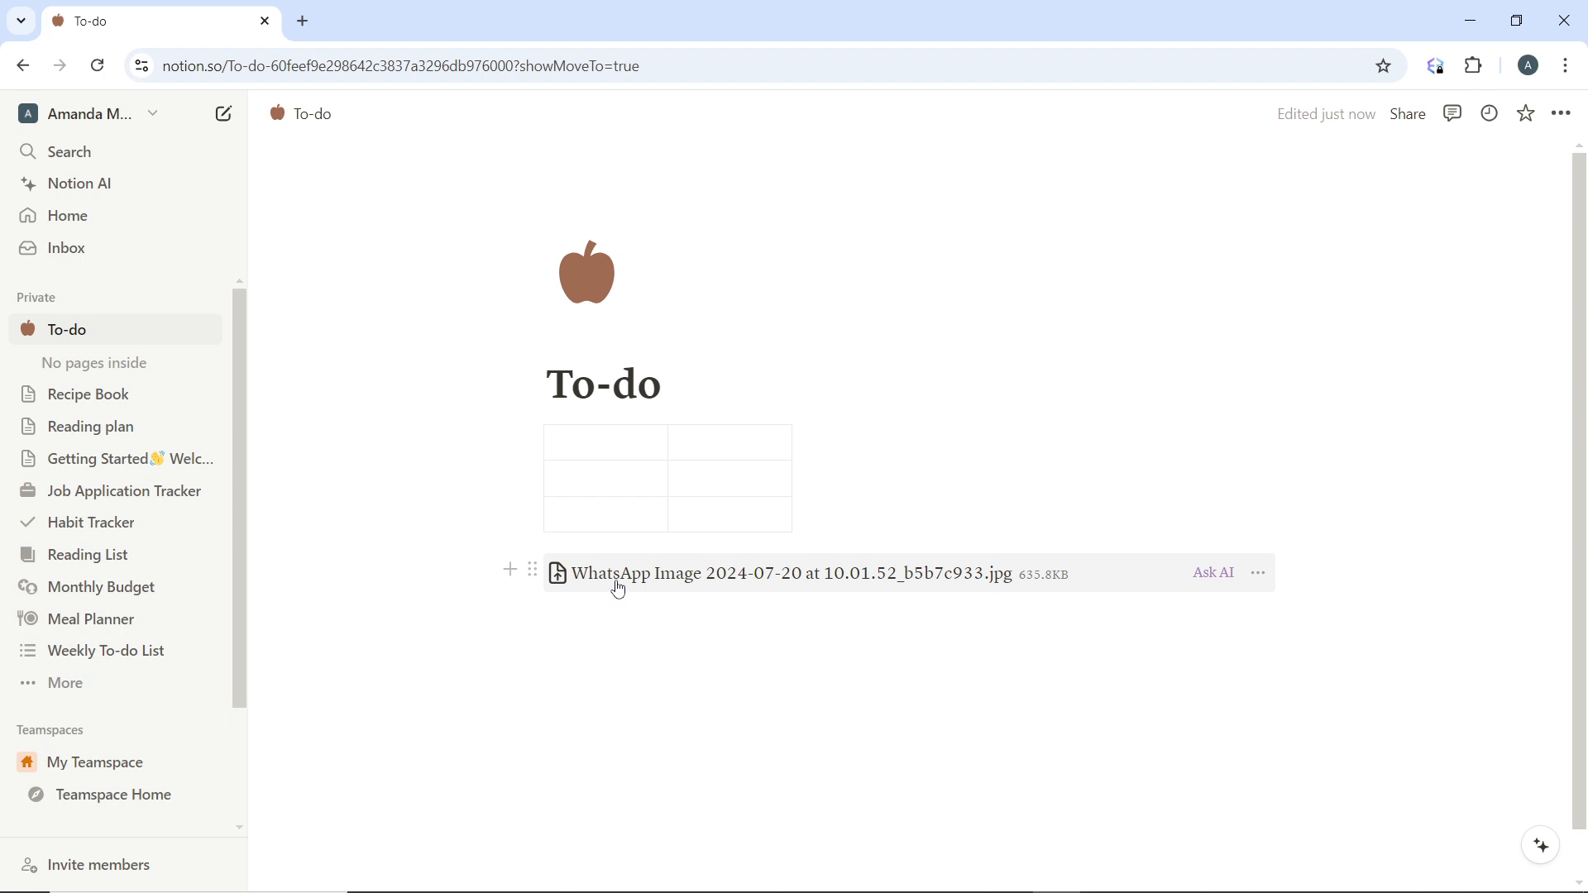
mouse_move(616, 590)
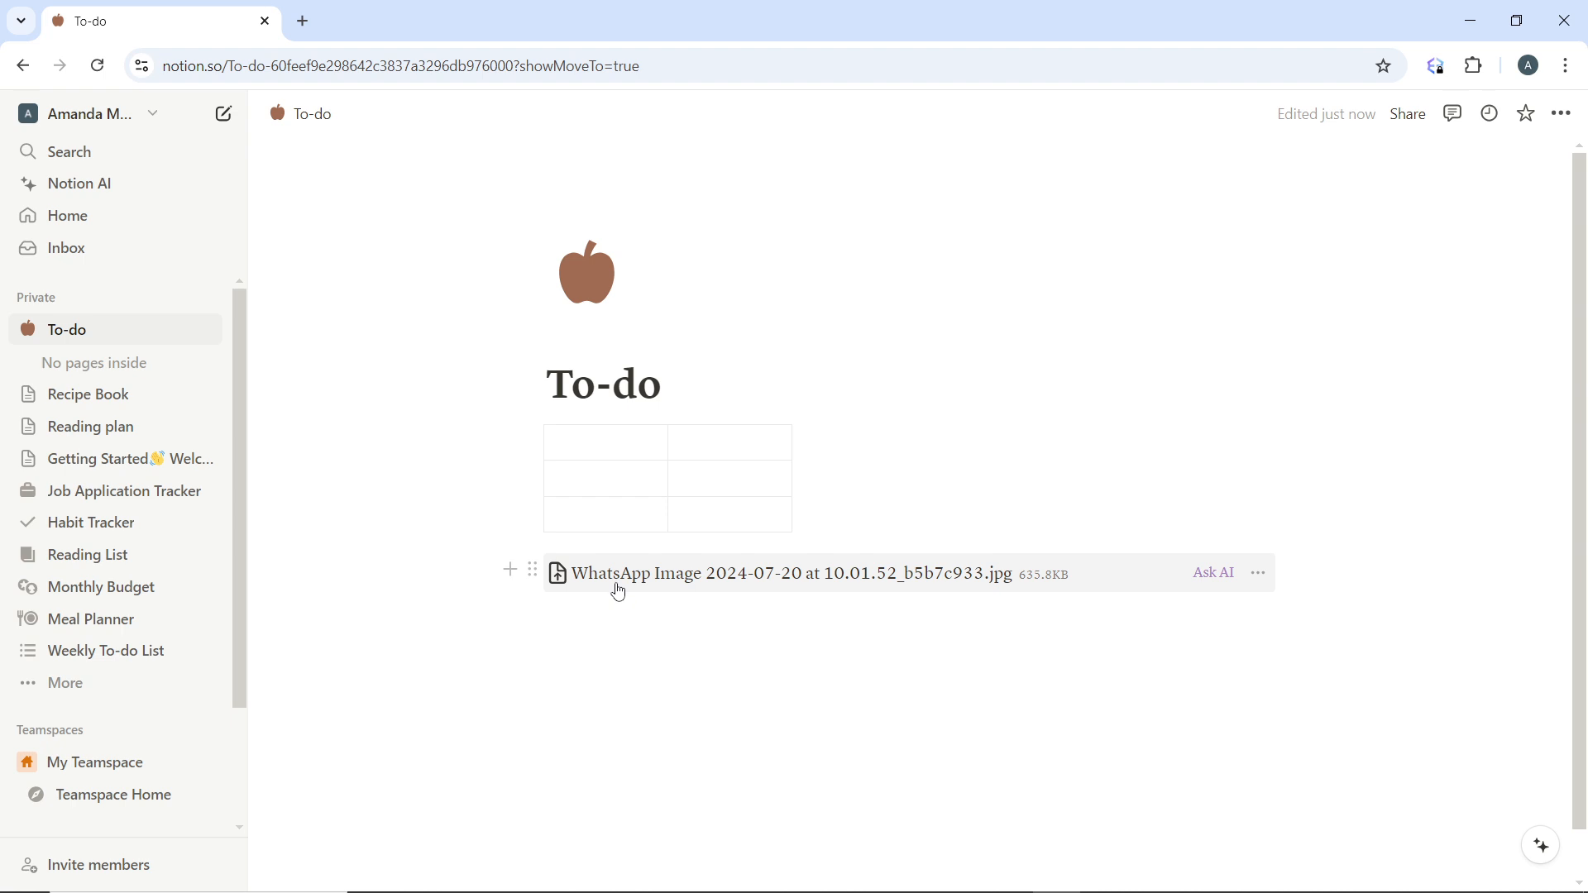